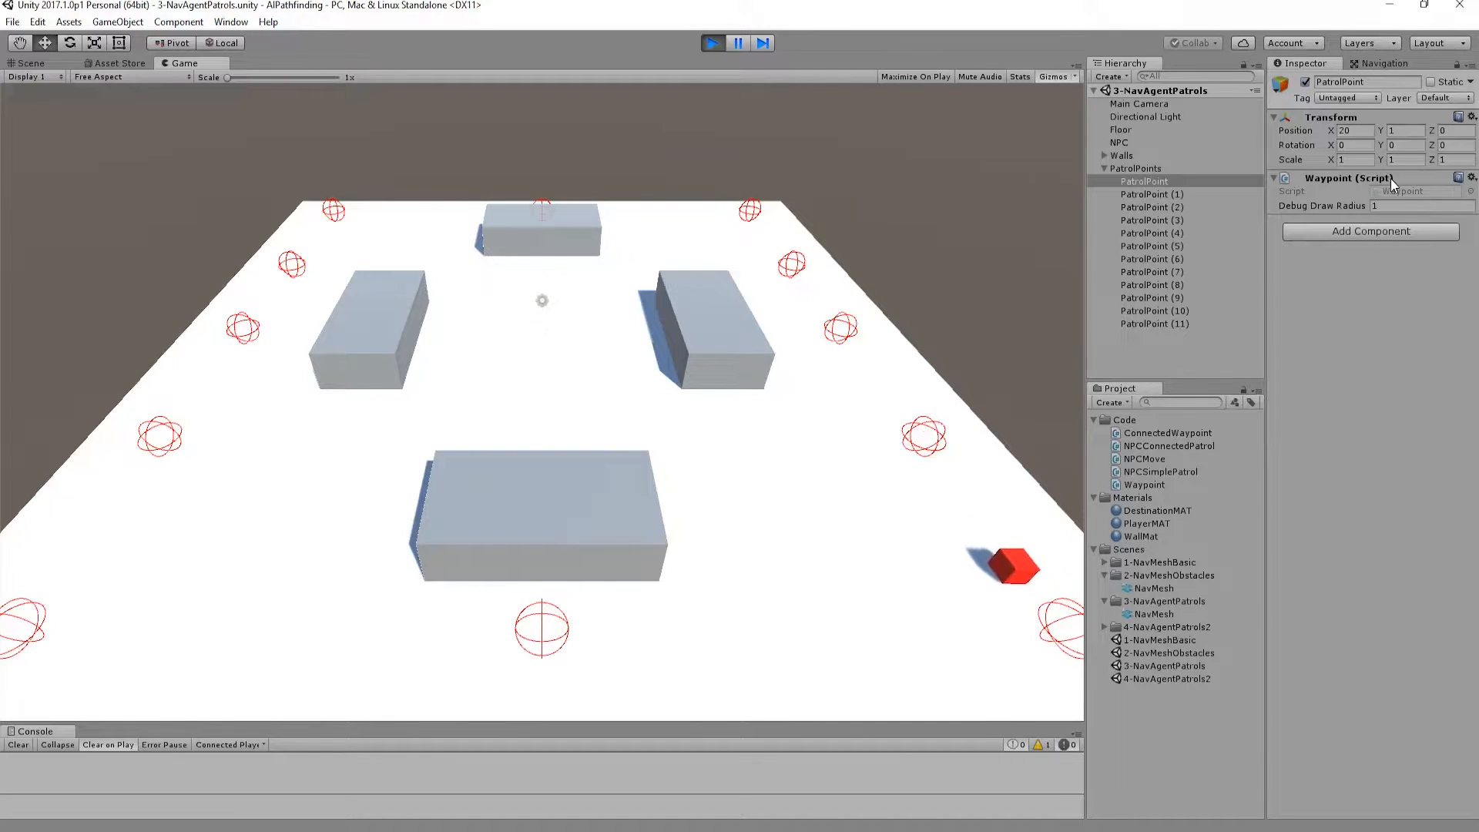
Exit play mode and select NPC to show its NavMesh Agent and 12-point patrol script
{"action": "left_click", "coordinate": [28, 64]}
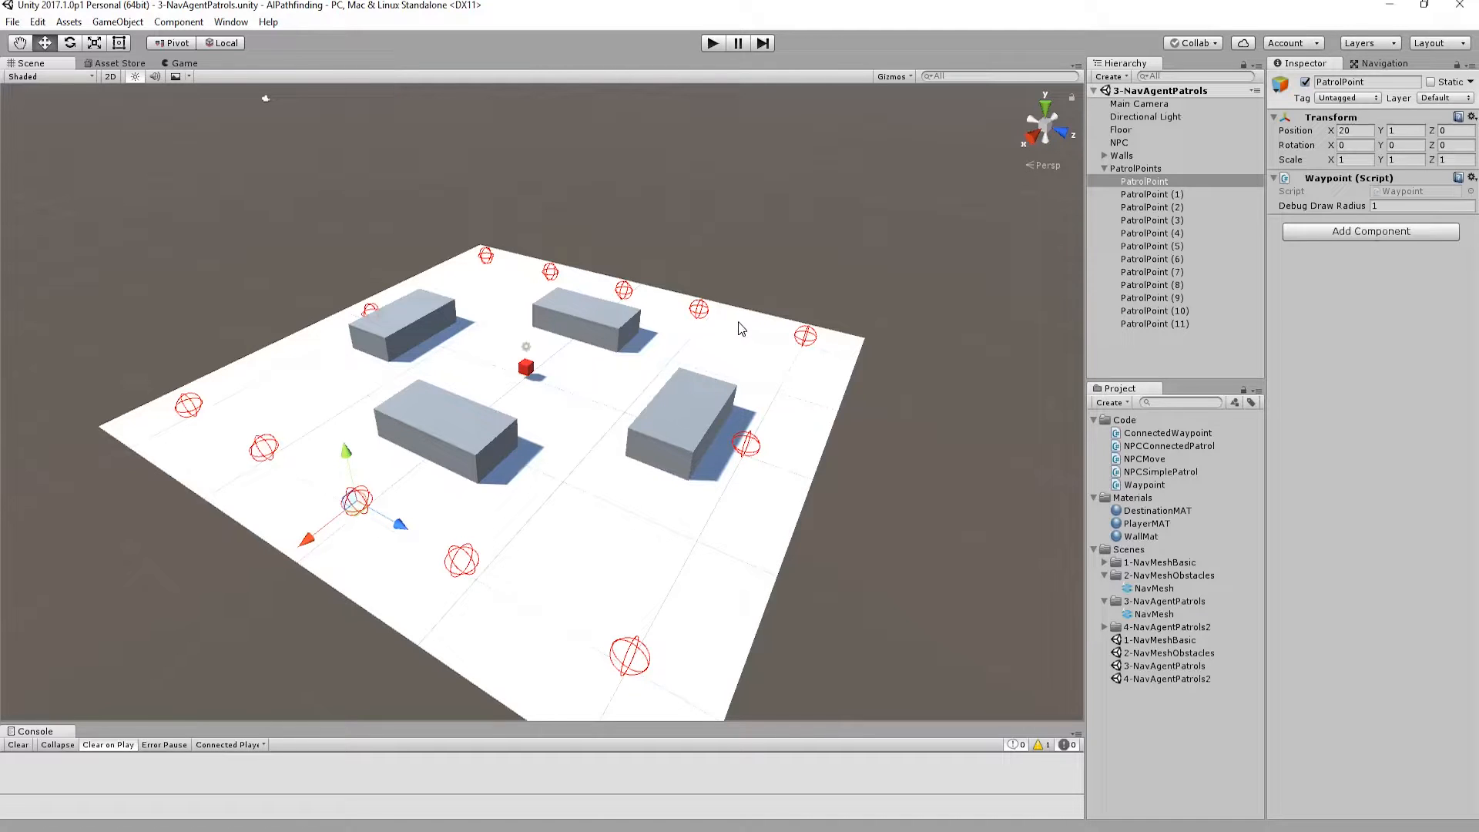
{"action": "mouse_move", "coordinate": [740, 325]}
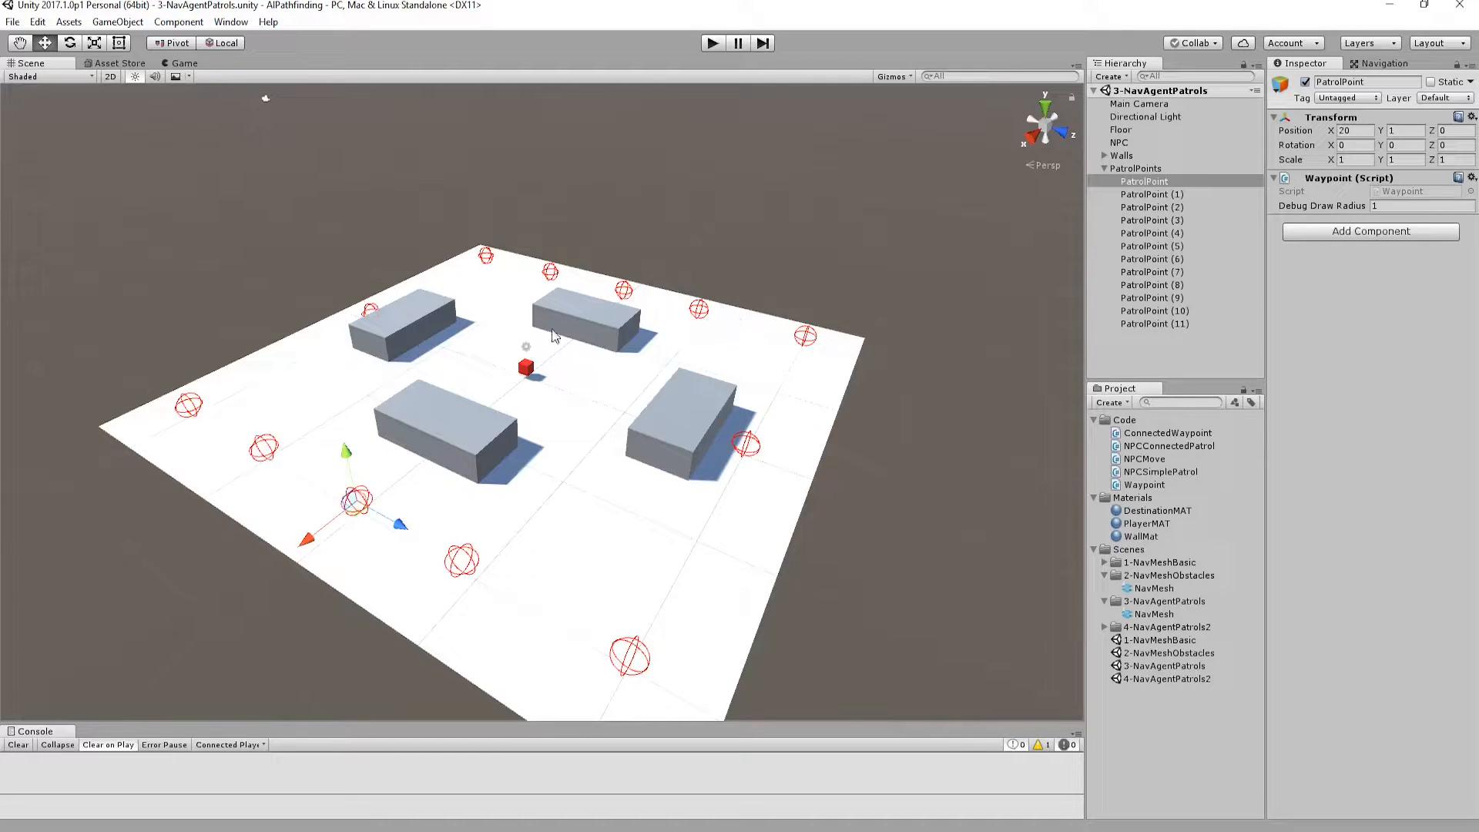
{"action": "left_click", "coordinate": [1120, 142]}
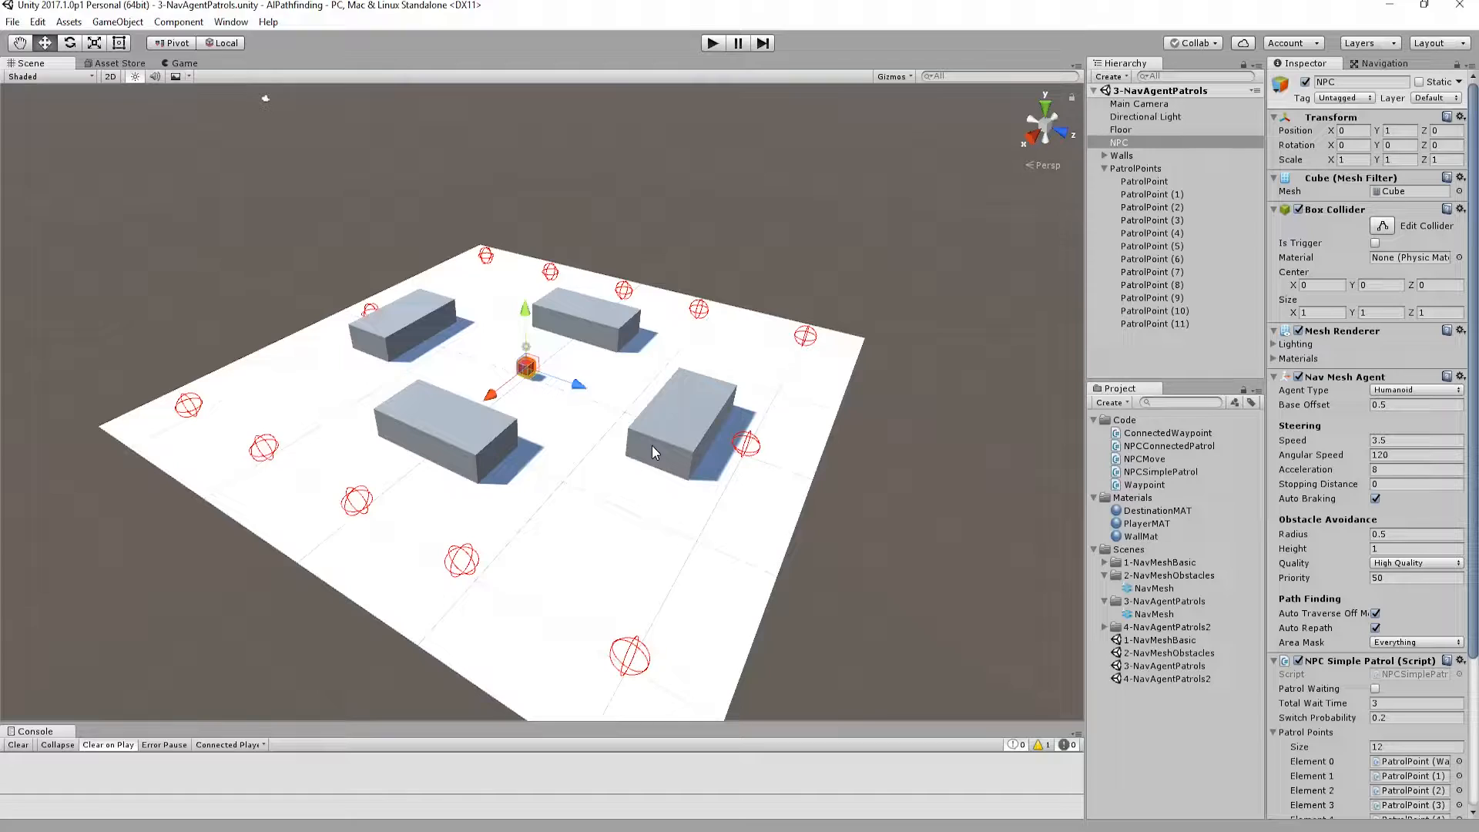
{"action": "mouse_move", "coordinate": [770, 456]}
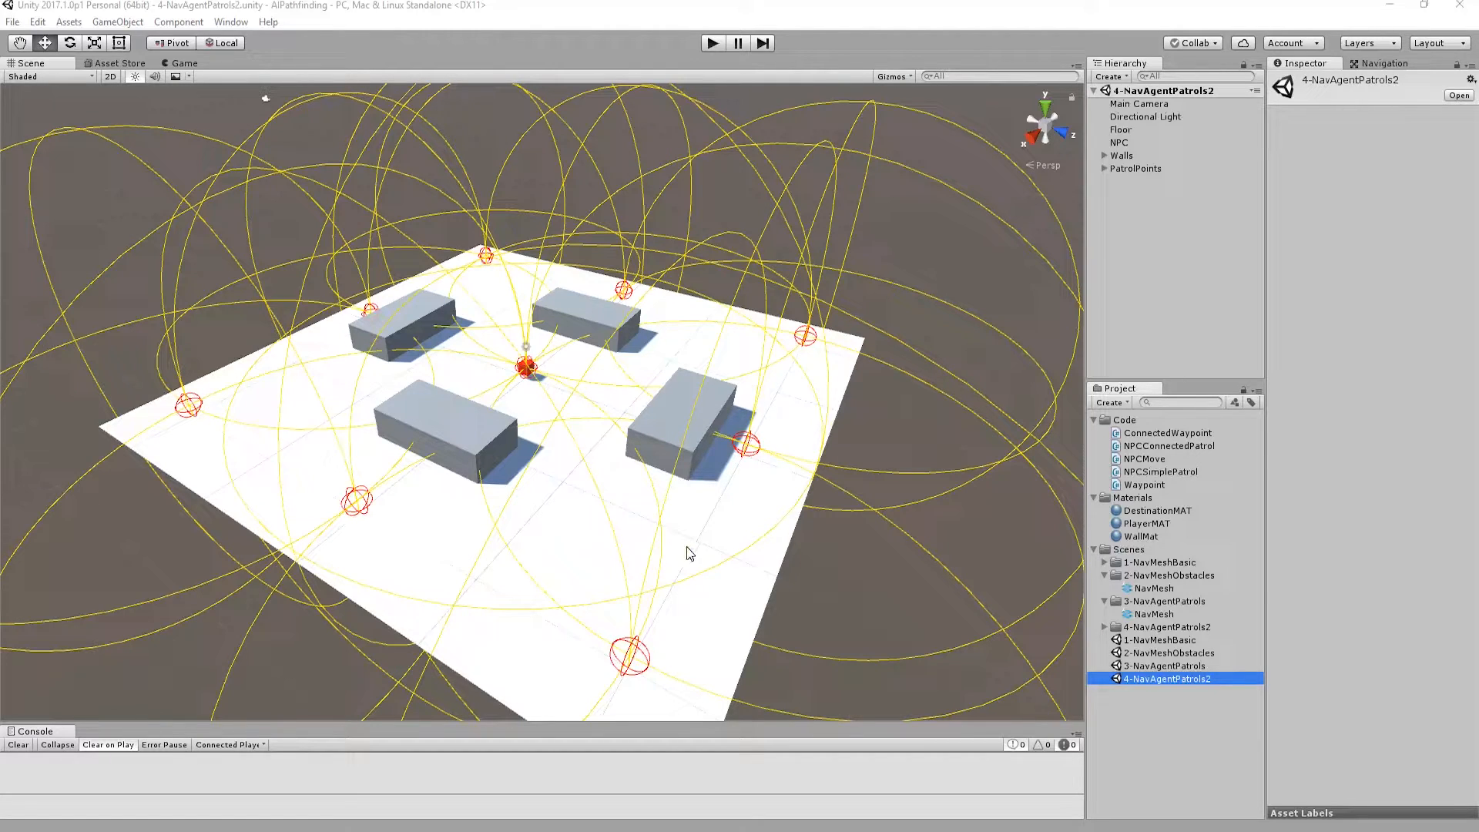
{"action": "mouse_move", "coordinate": [848, 490]}
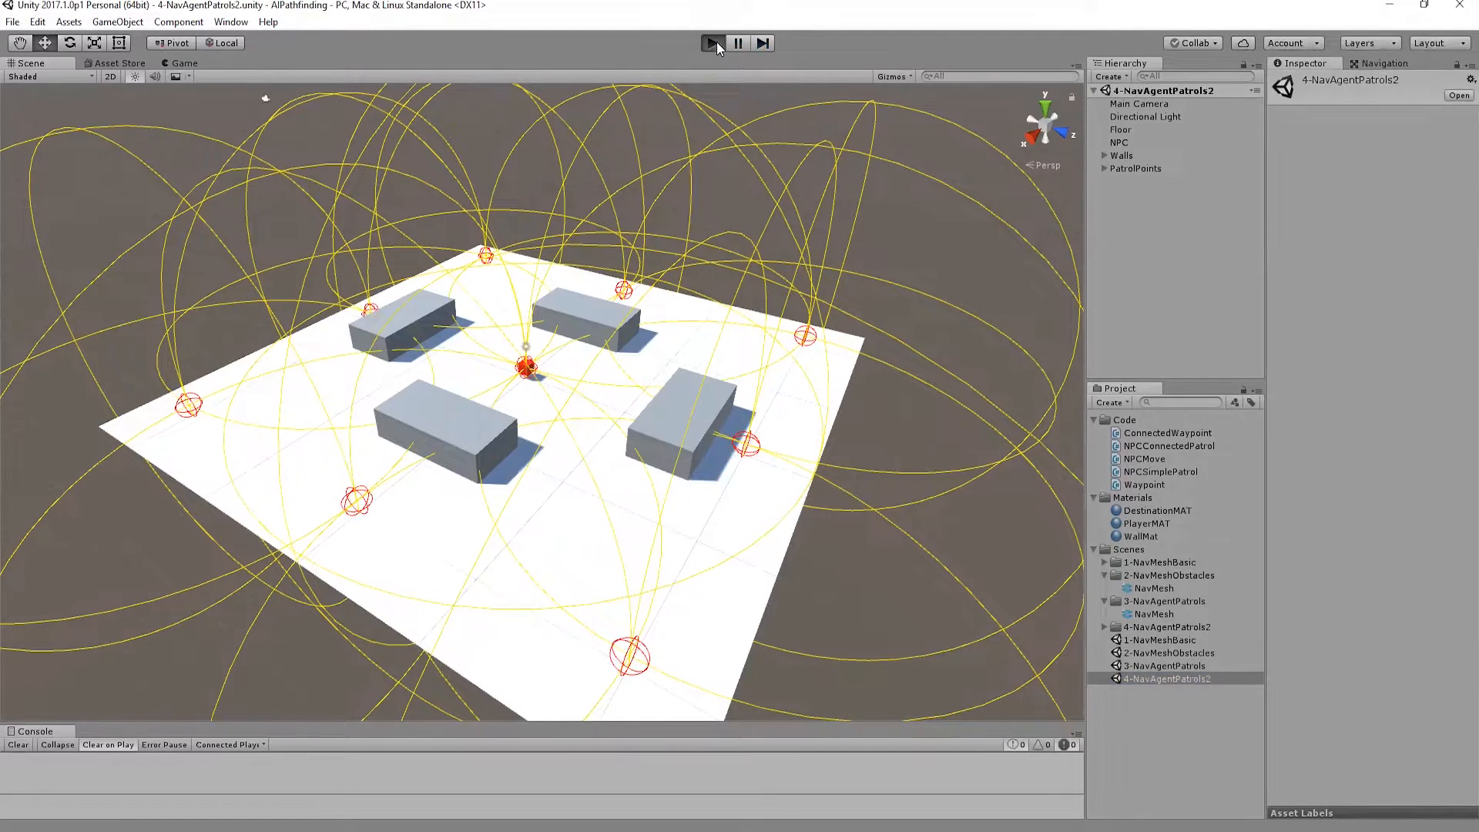
Run the 4-NavAgentPatrols2 scene and expand PatrolPoints to list its waypoints
{"action": "left_click", "coordinate": [711, 43]}
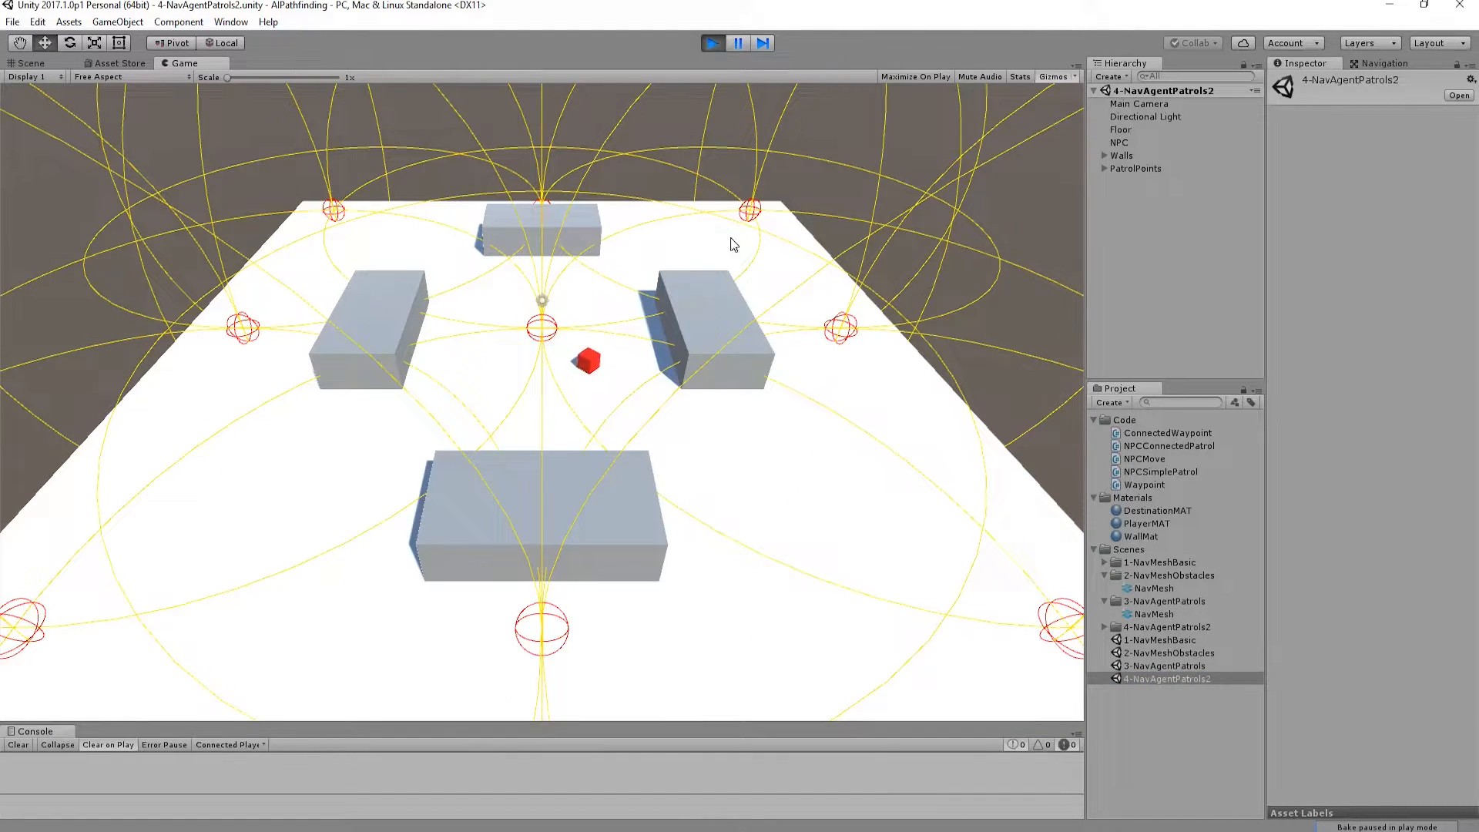
{"action": "left_click", "coordinate": [1105, 168]}
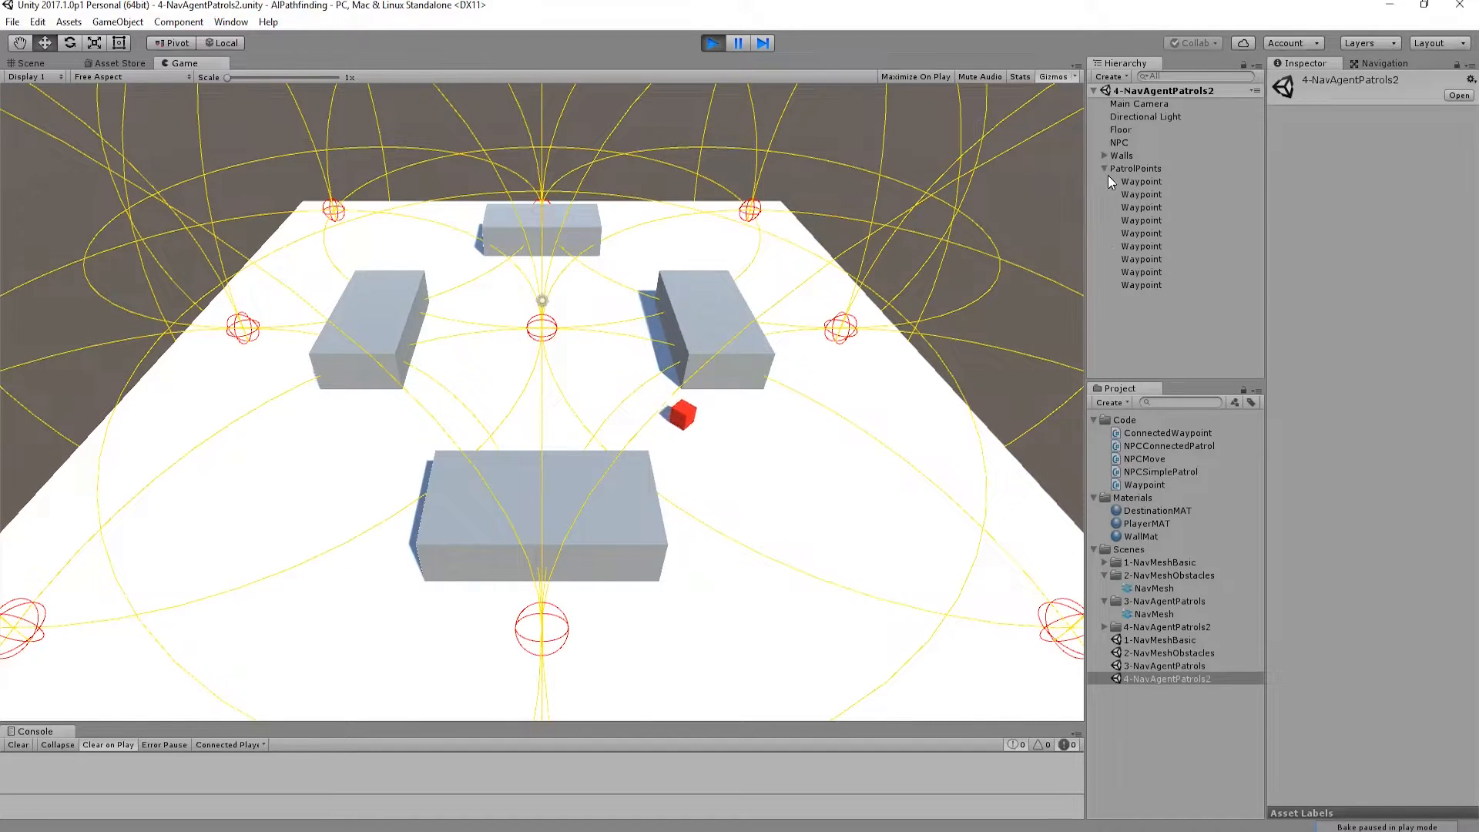
{"action": "left_click", "coordinate": [1140, 181]}
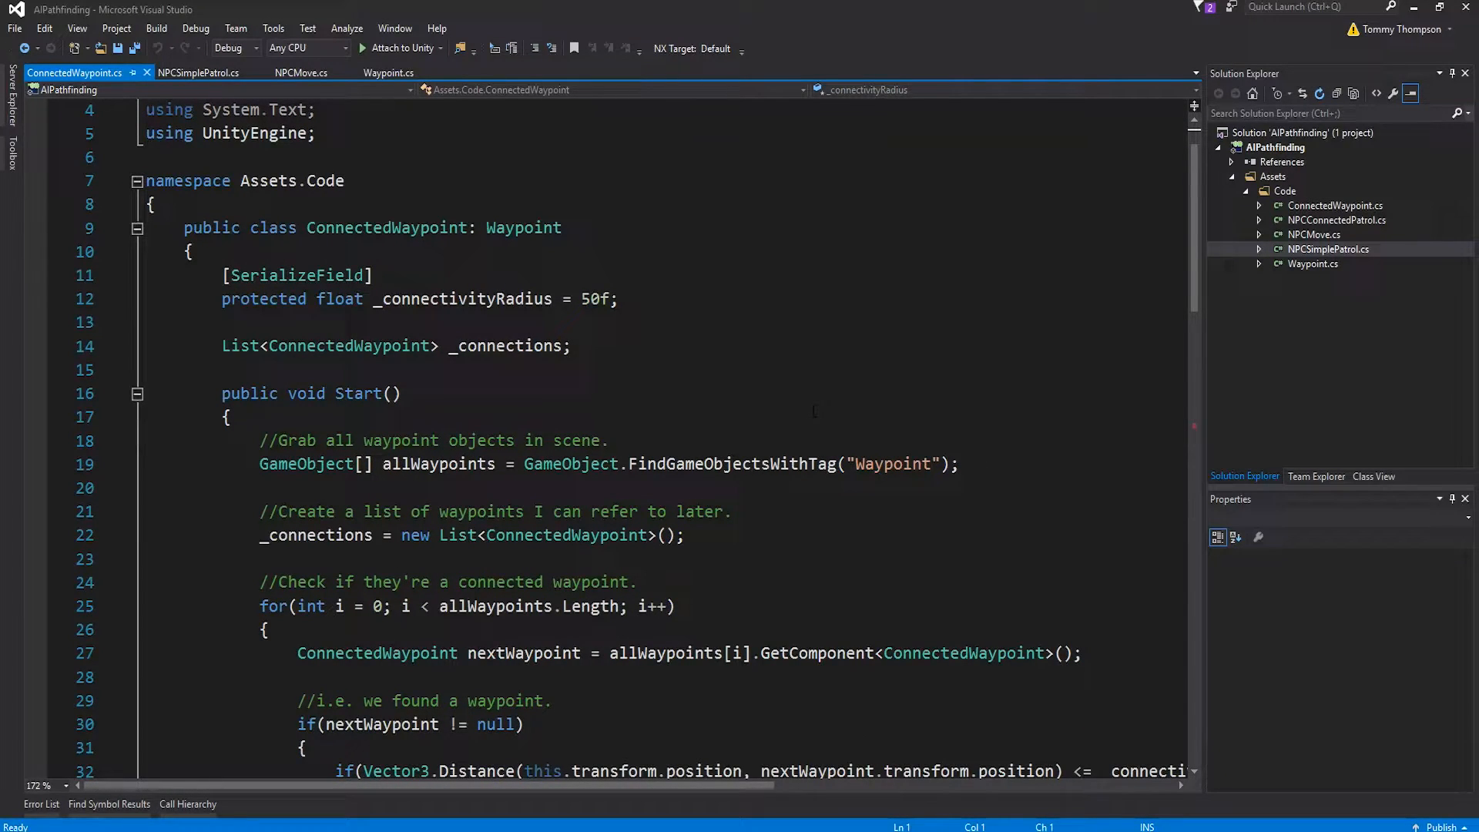
{"action": "left_click", "coordinate": [389, 73]}
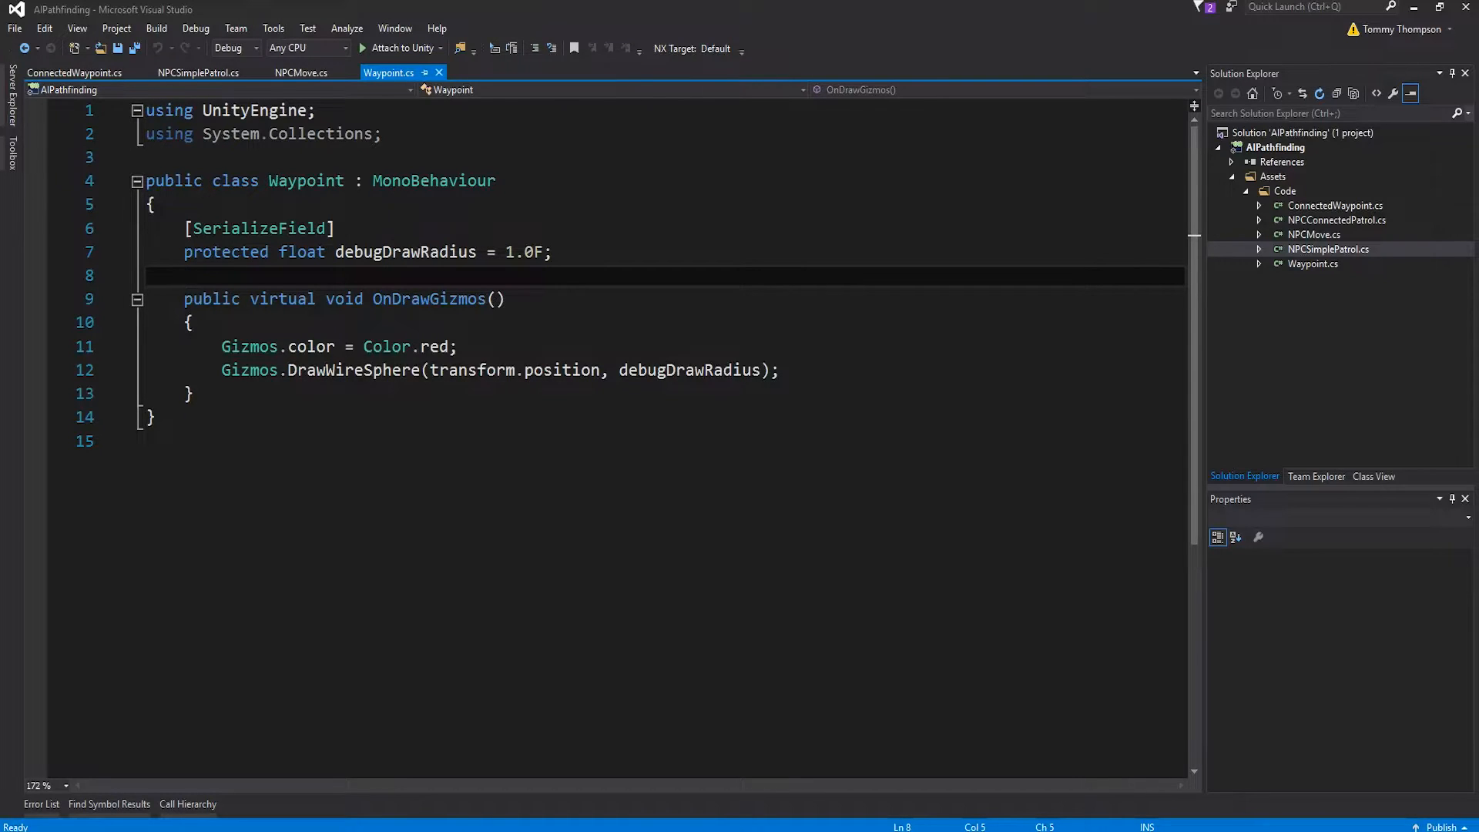
{"action": "mouse_move", "coordinate": [361, 370]}
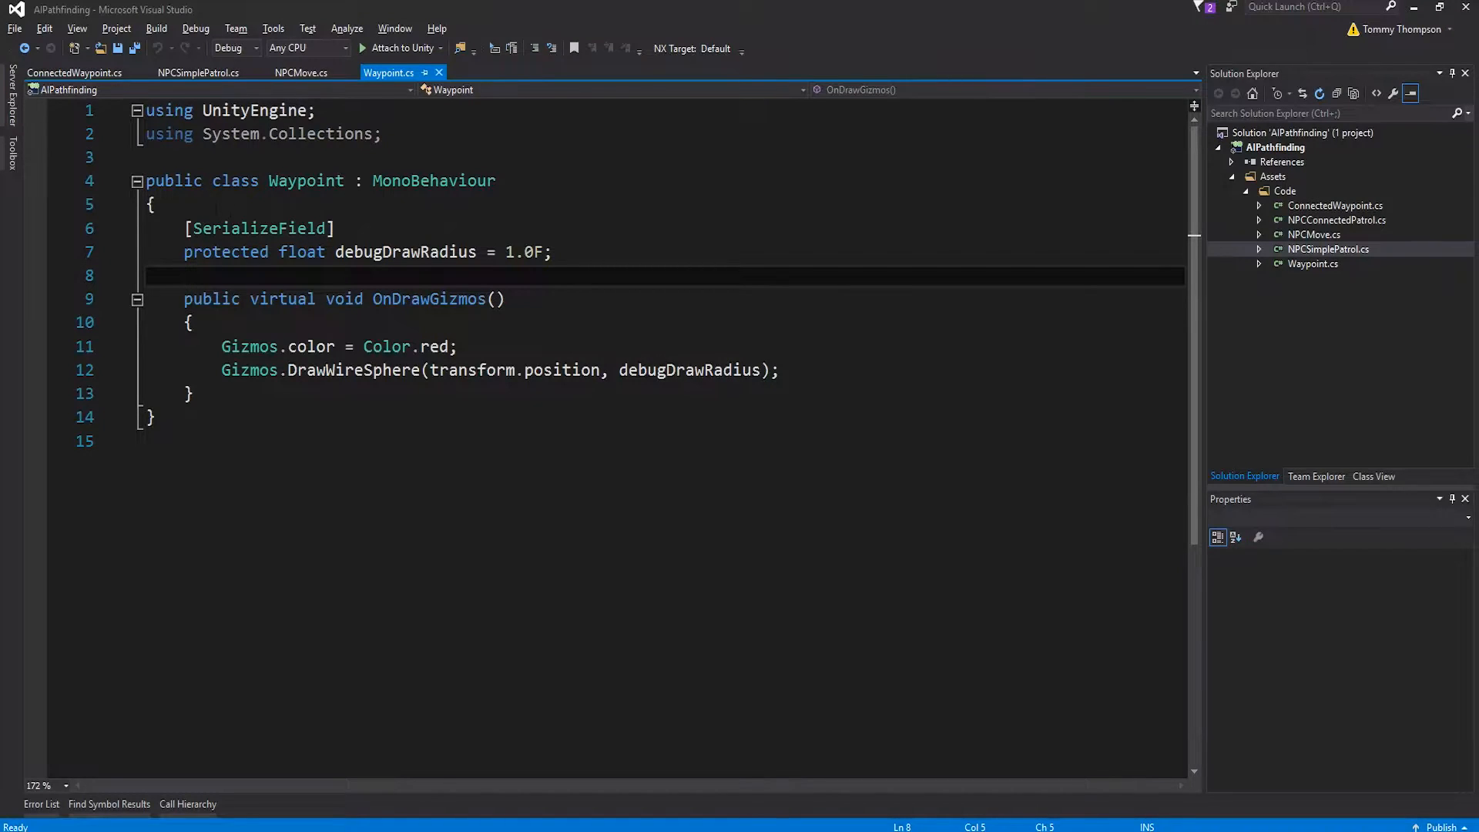
{"action": "left_click", "coordinate": [74, 72]}
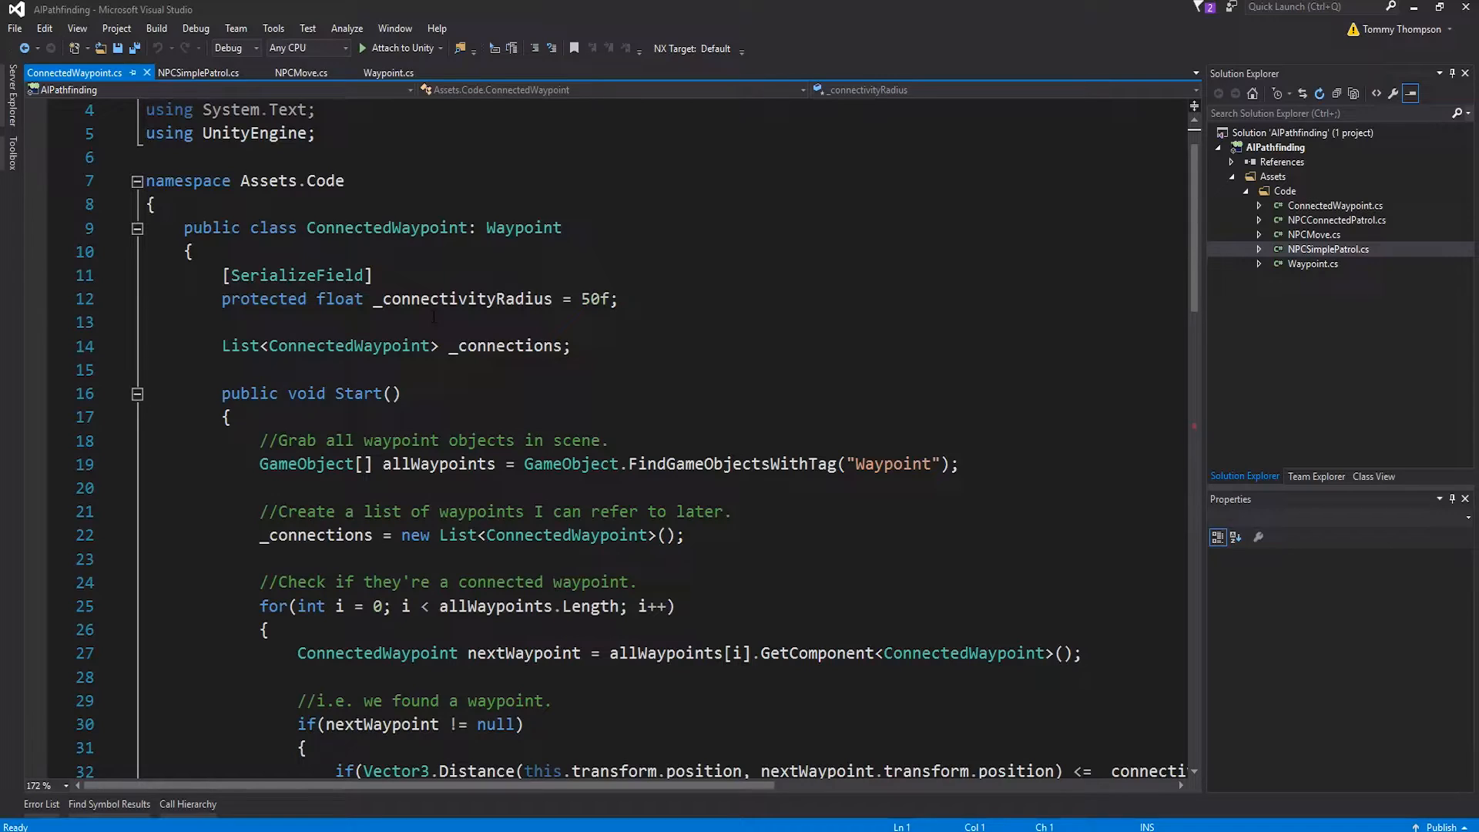
{"action": "double_click", "coordinate": [462, 299]}
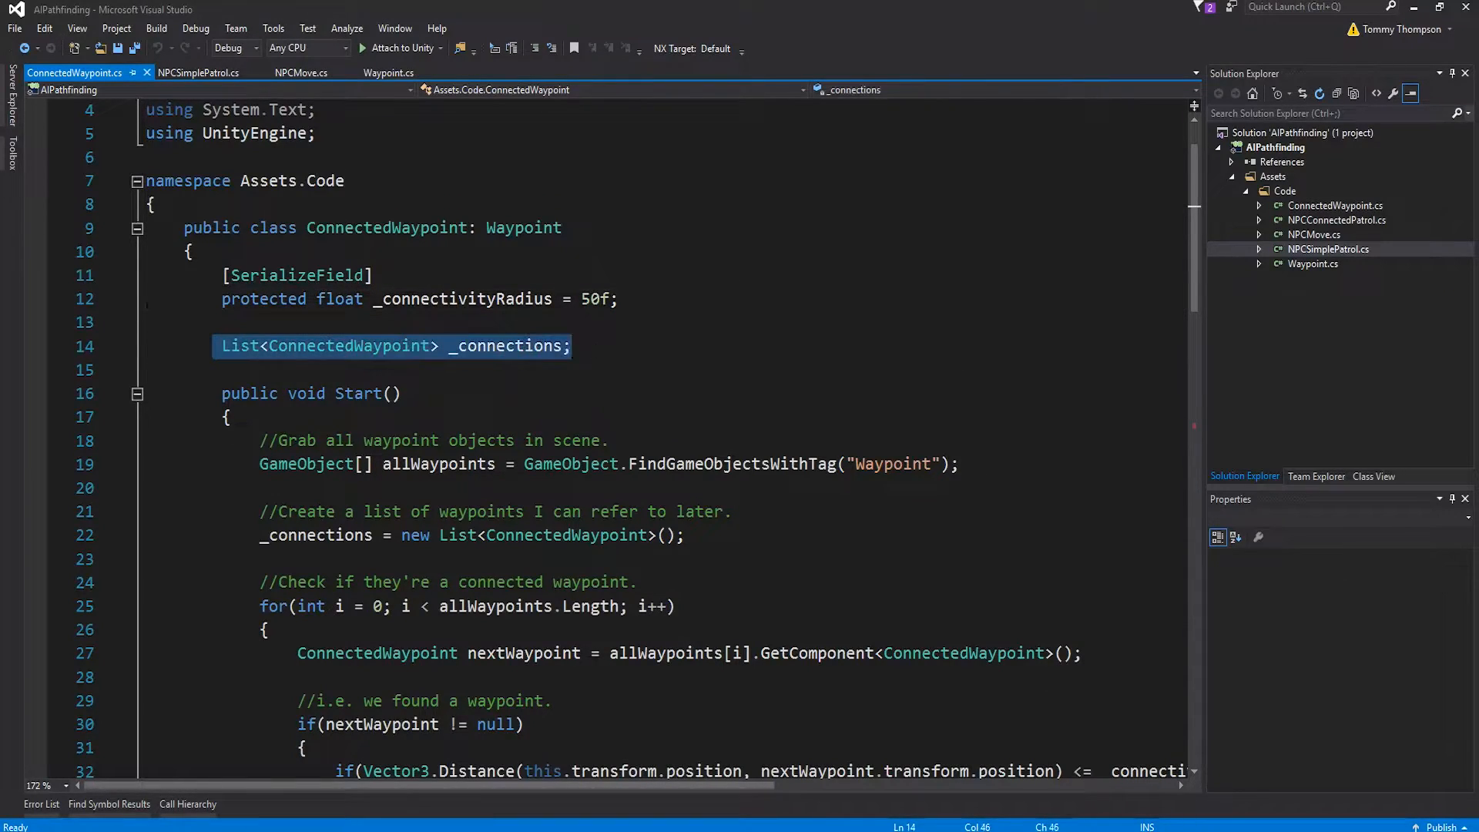
{"action": "left_click", "coordinate": [570, 346]}
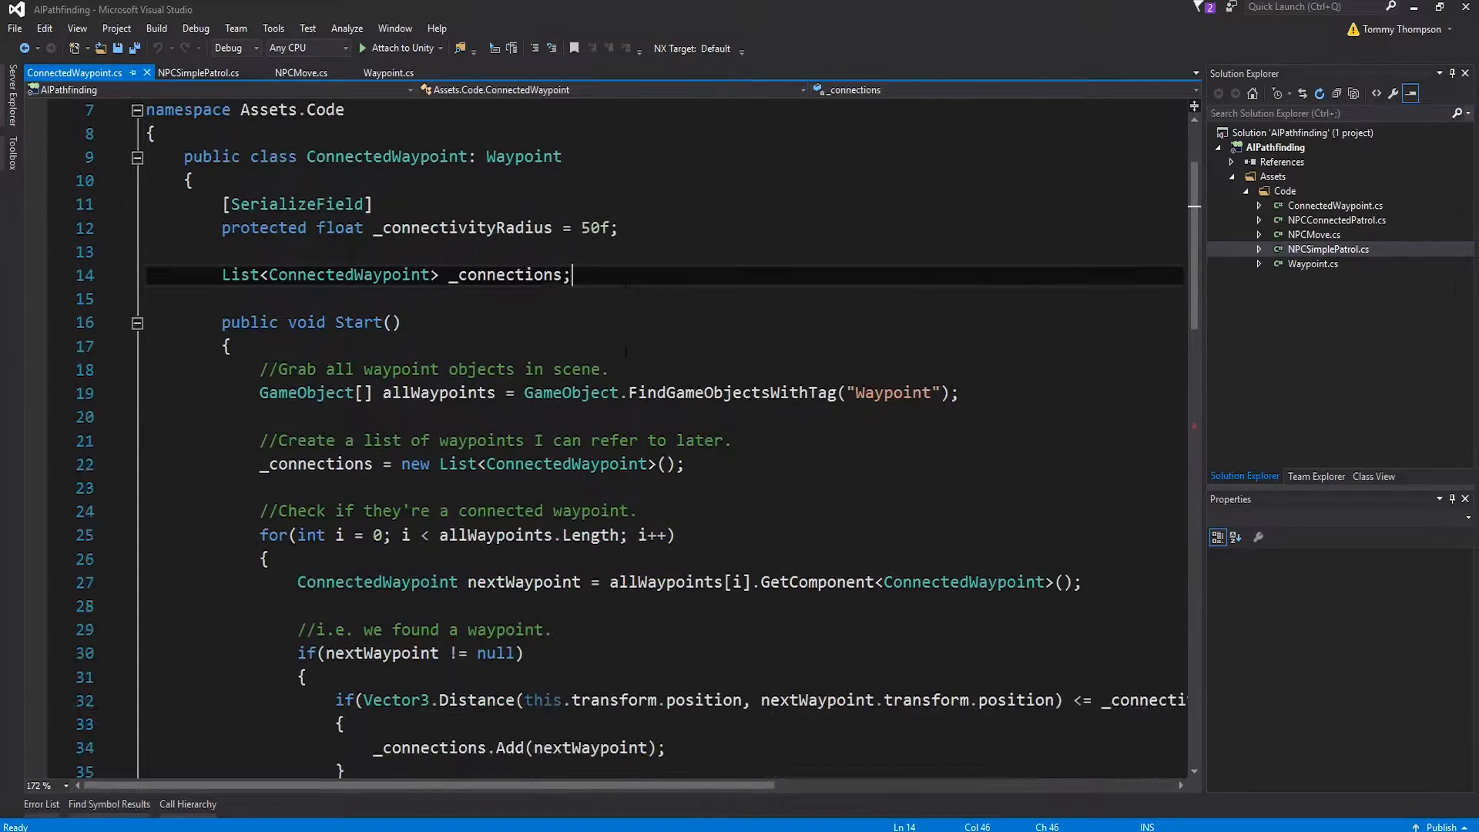
{"action": "scroll", "scroll_direction": "down", "scroll_amount": 3}
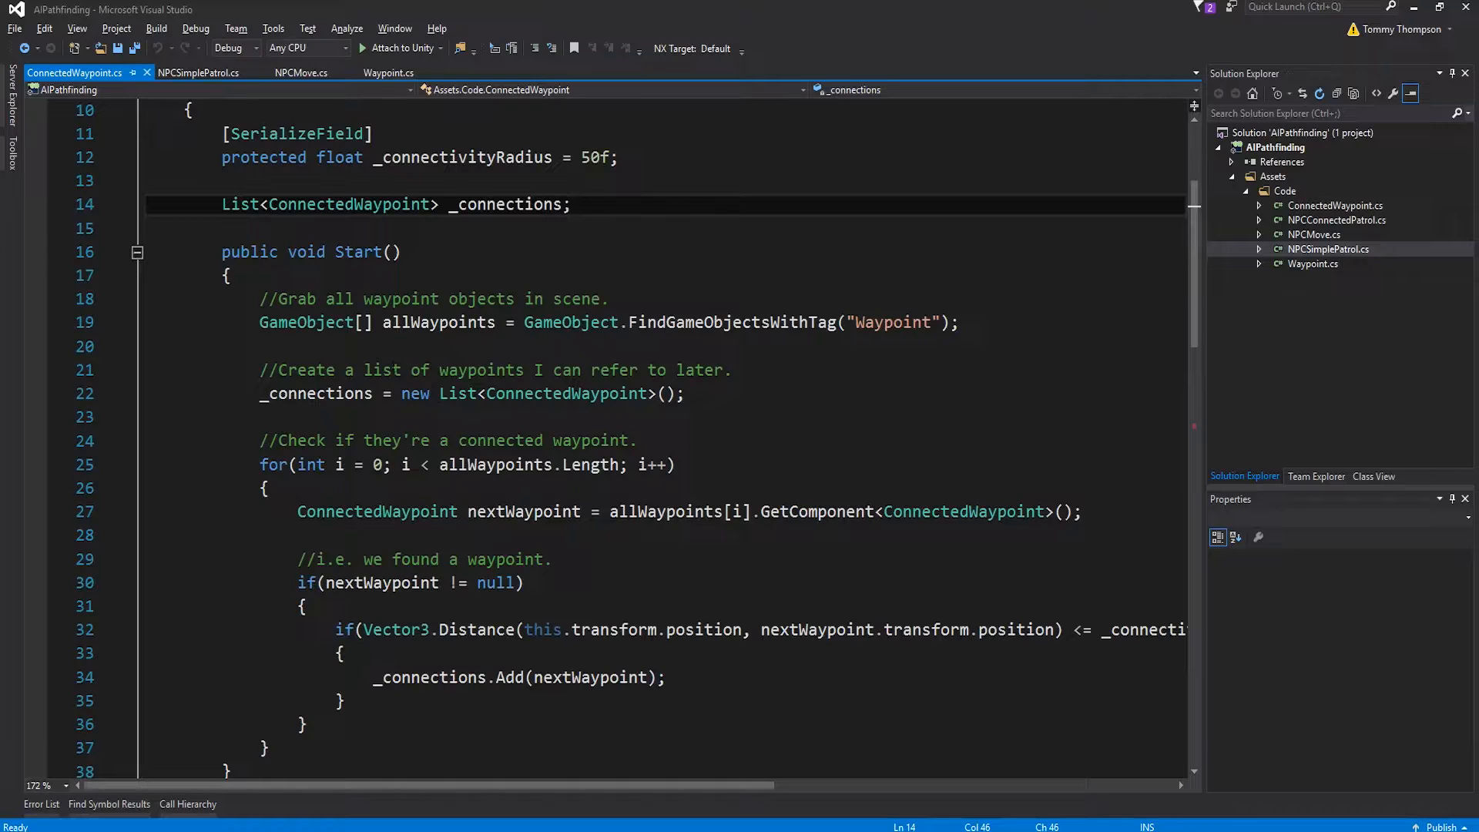
{"action": "mouse_move", "coordinate": [694, 322]}
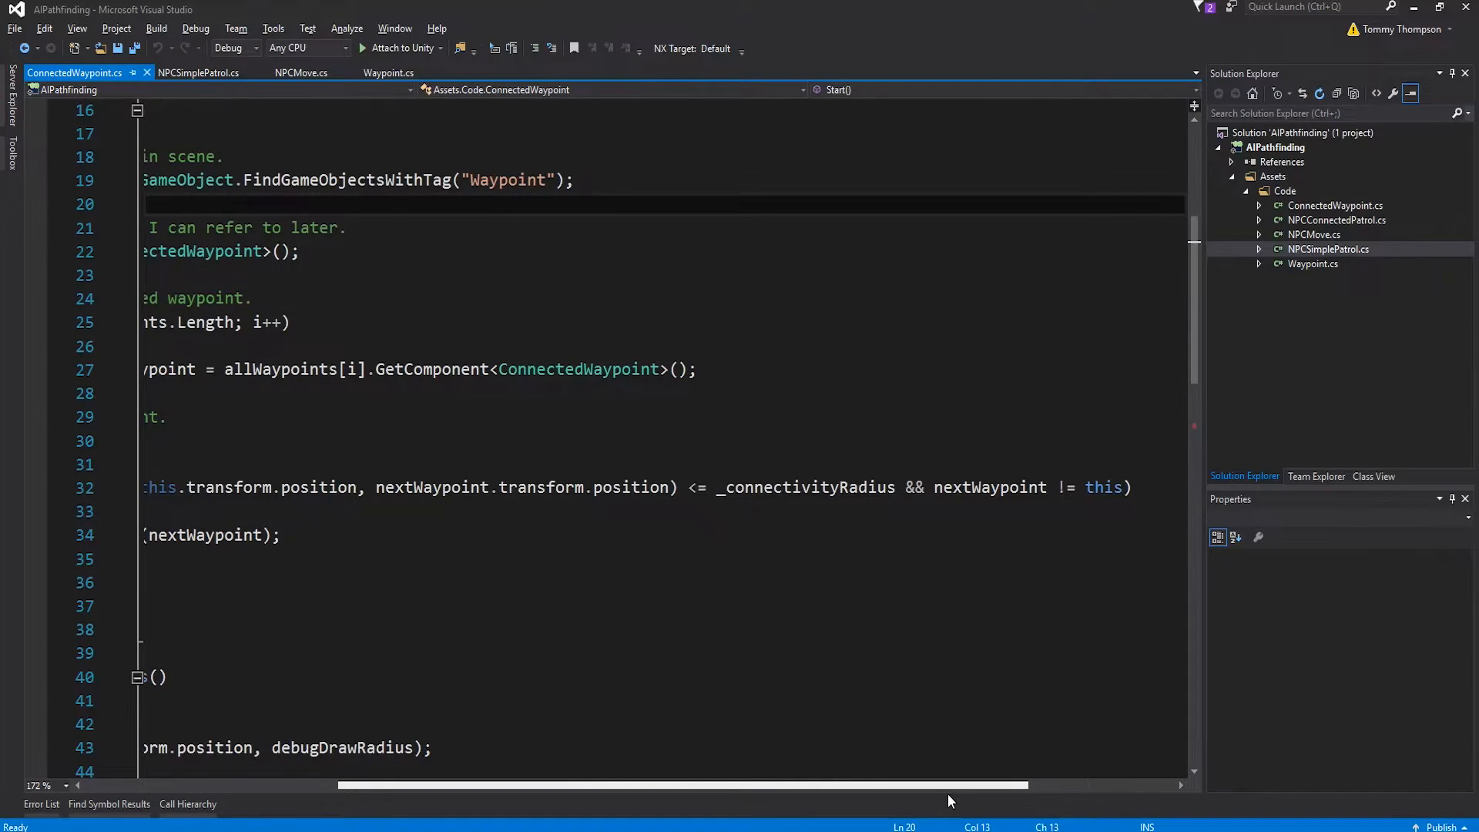
{"action": "scroll", "scroll_direction": "left", "scroll_amount": 3}
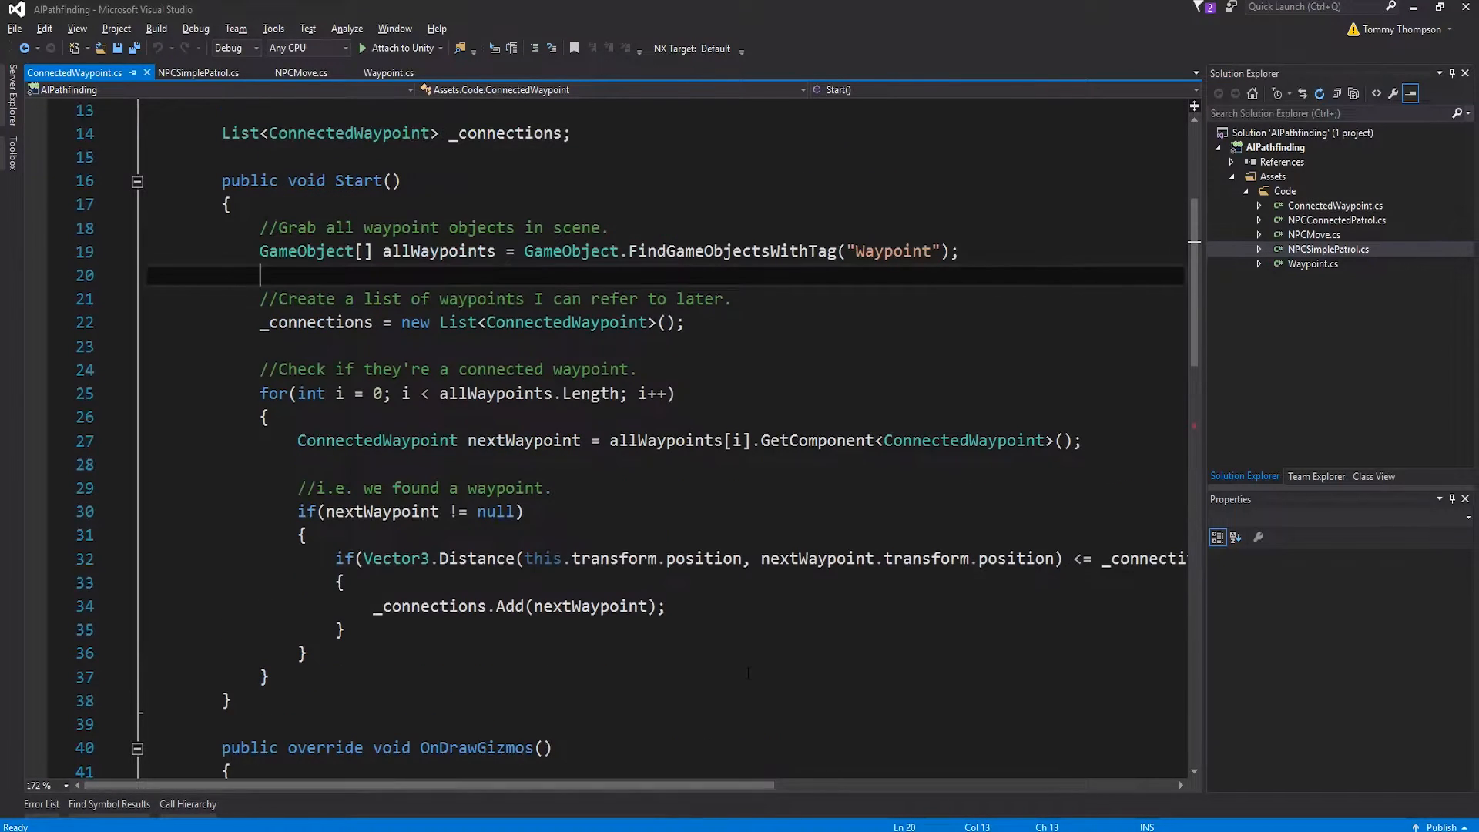
{"action": "scroll", "scroll_direction": "right", "scroll_amount": 3}
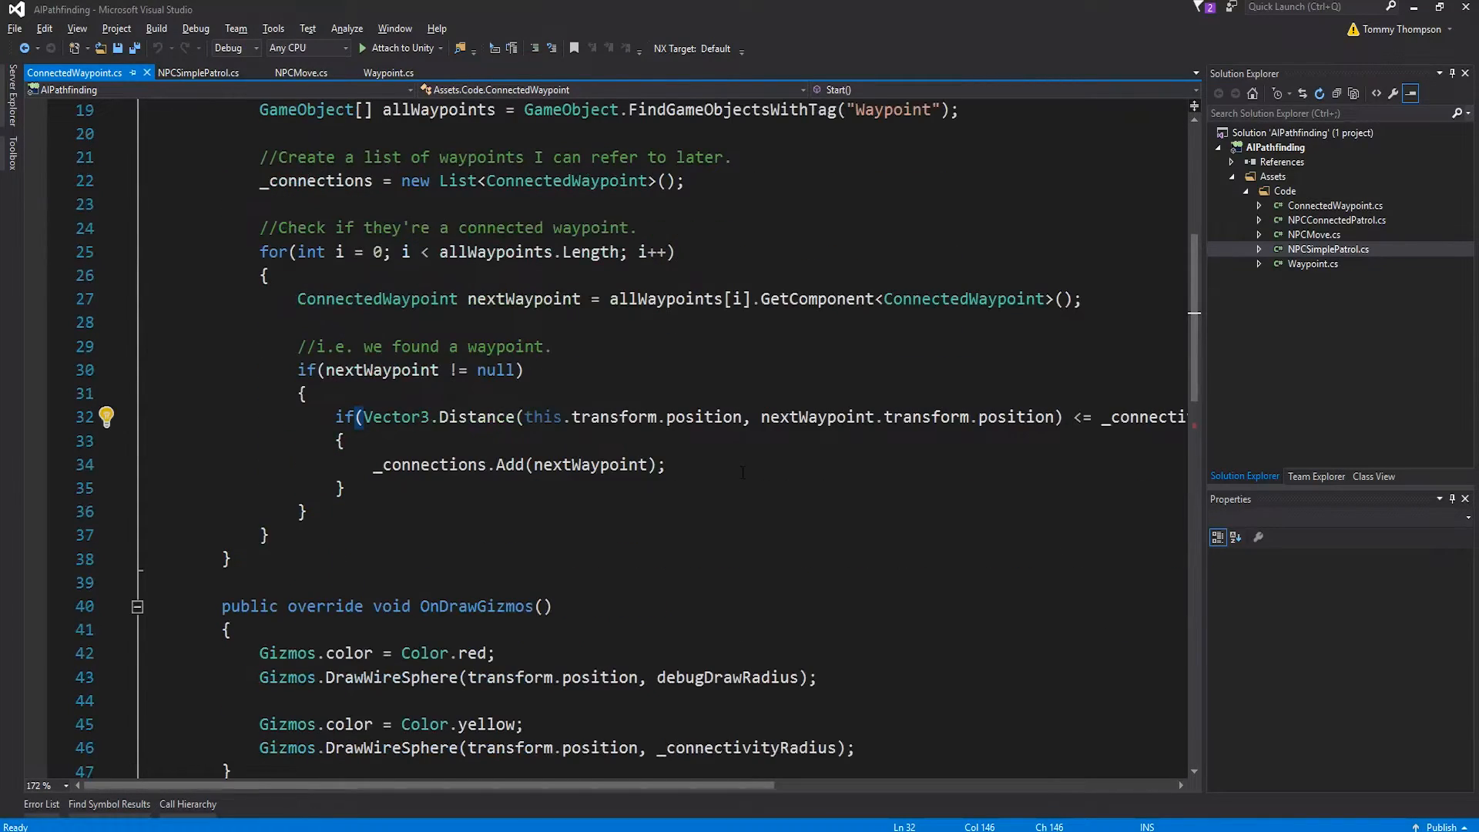
Highlight _connectivityRadius in the sphere call and clear the breakpoint on line 51 of NextWaypoint
{"action": "scroll", "scroll_direction": "down", "scroll_amount": 3}
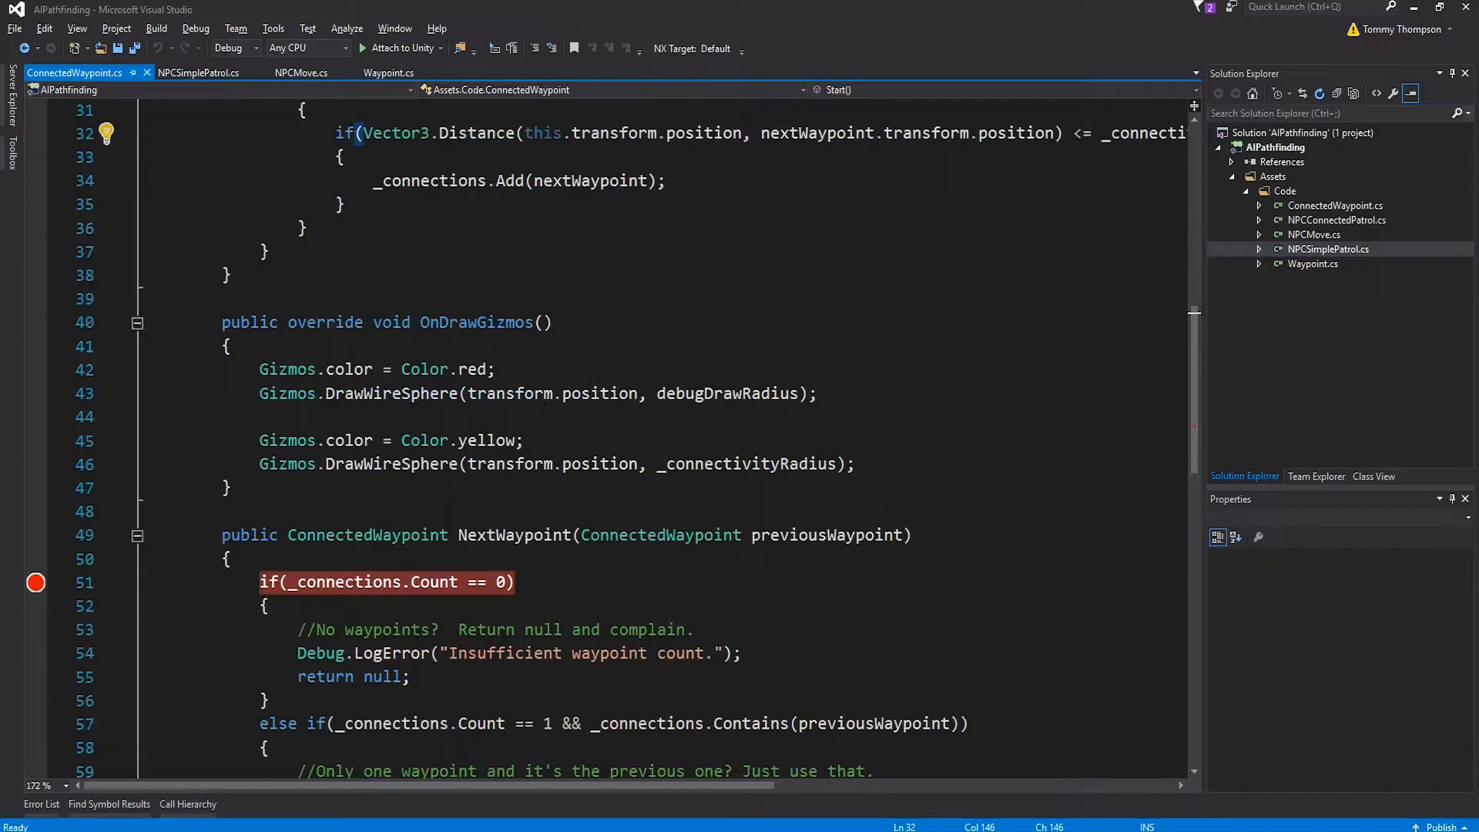
{"action": "double_click", "coordinate": [746, 464]}
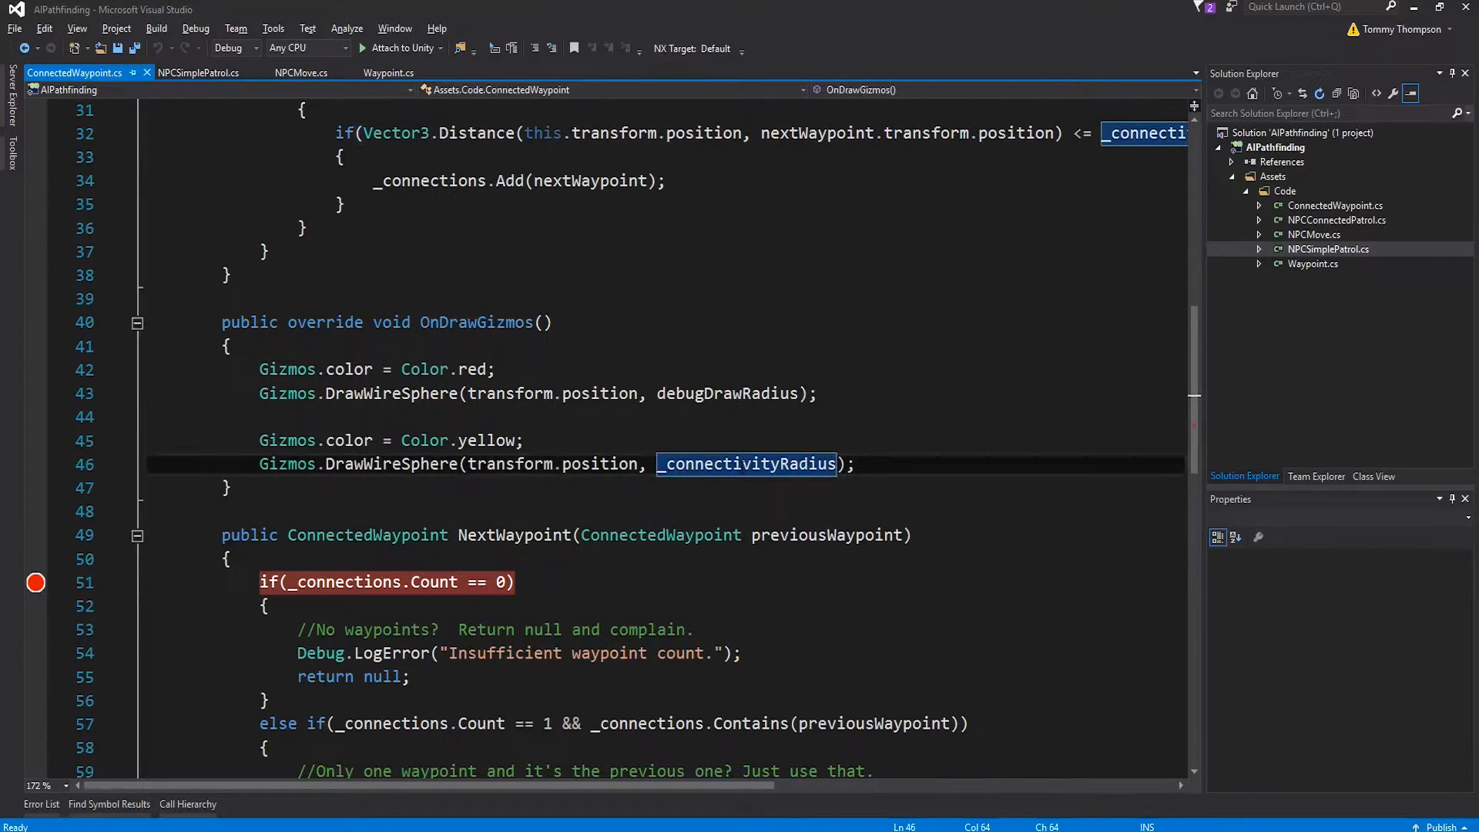
{"action": "key", "text": "alt+tab"}
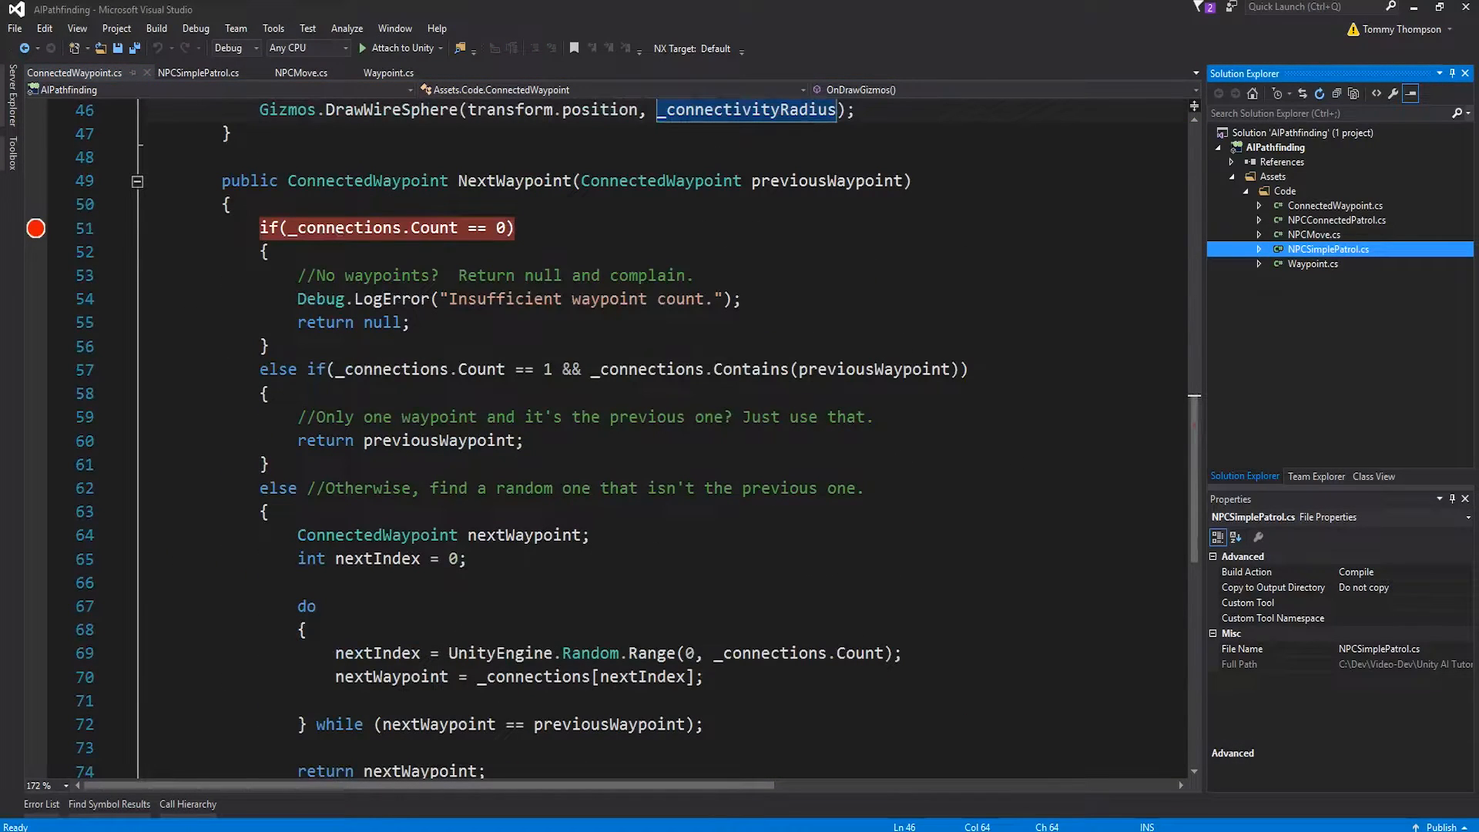
{"action": "left_click", "coordinate": [75, 72]}
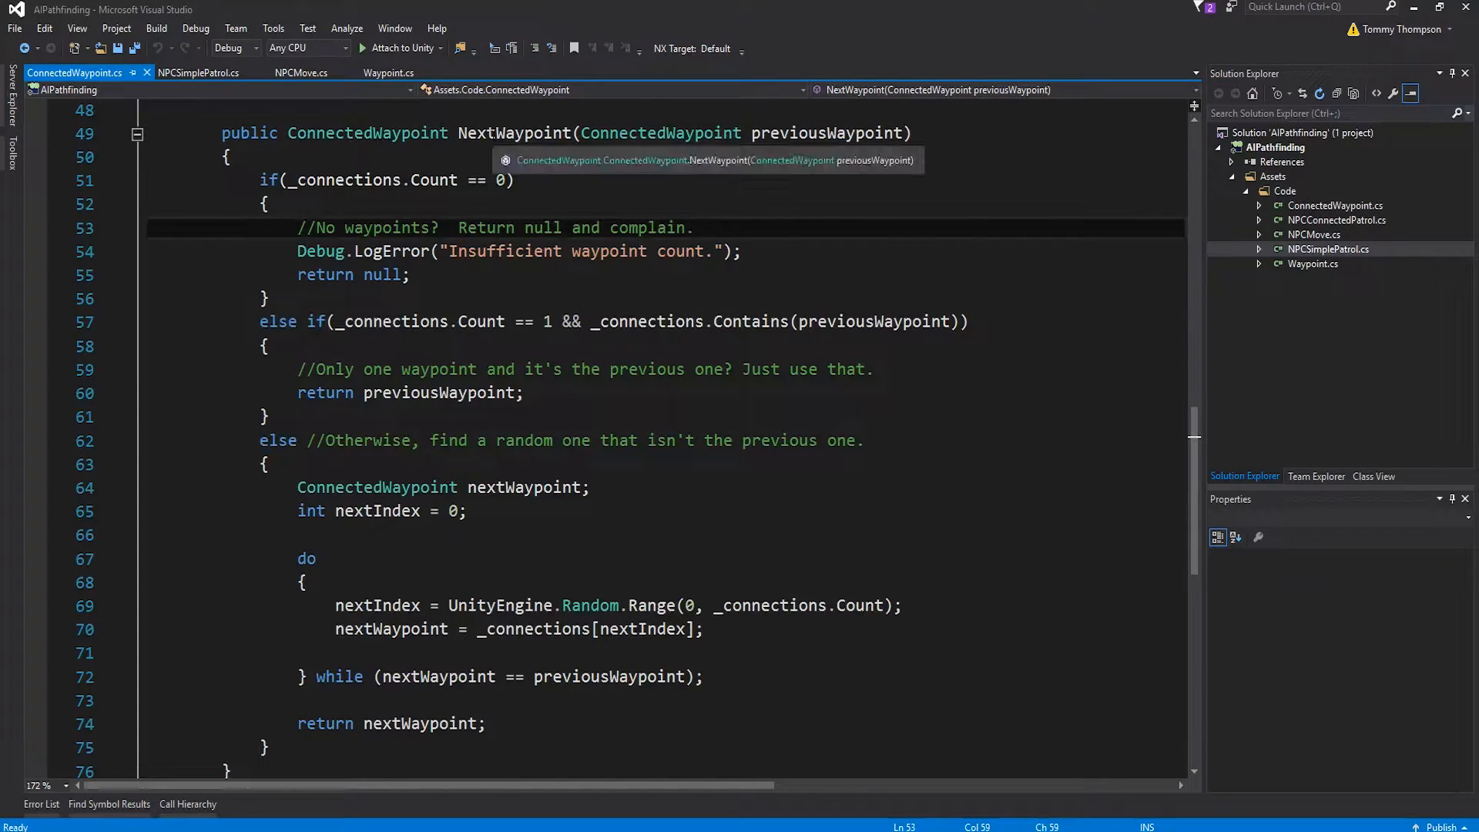
{"action": "left_click", "coordinate": [826, 132]}
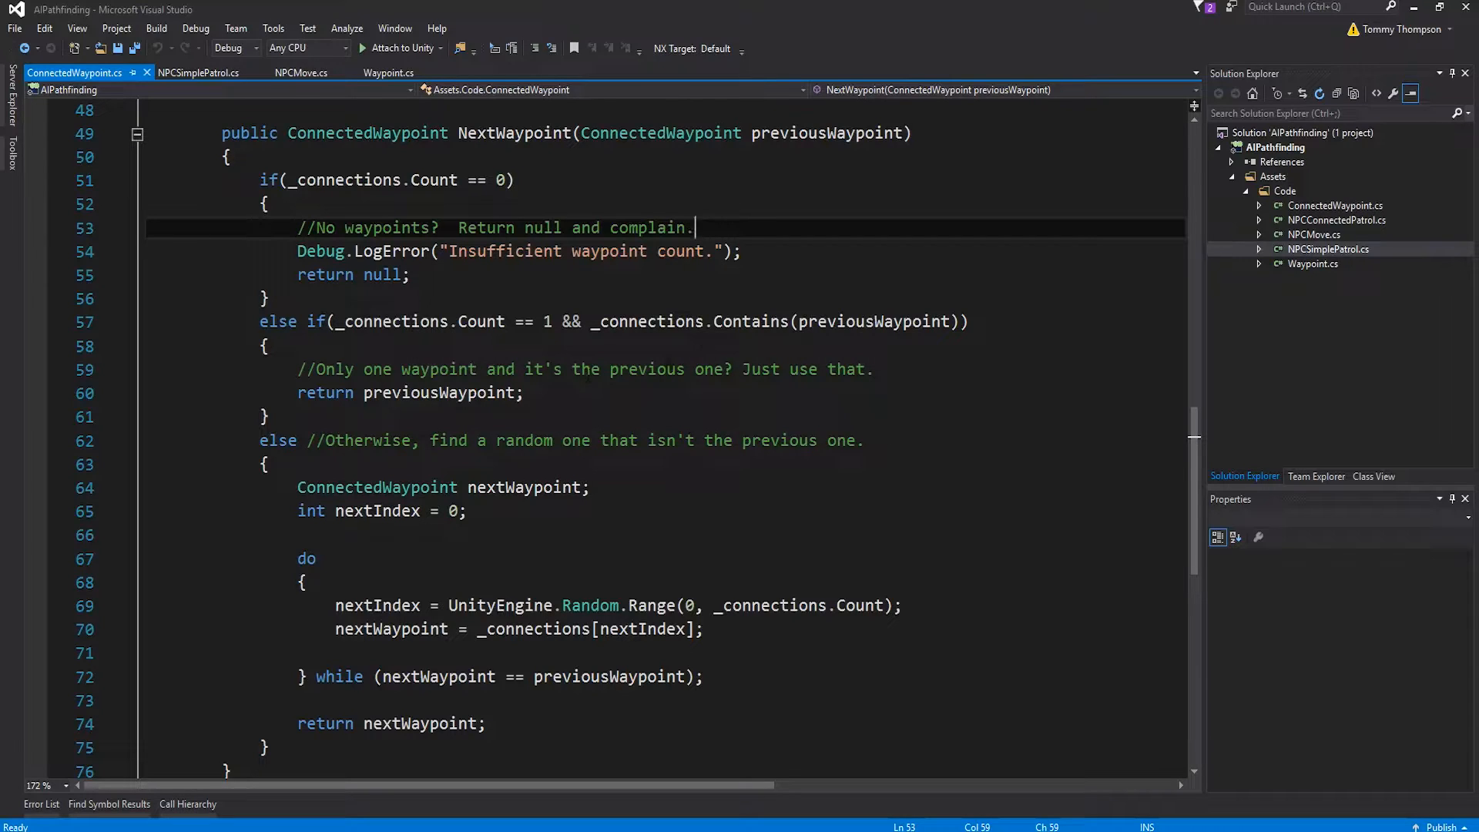
{"action": "mouse_move", "coordinate": [882, 320]}
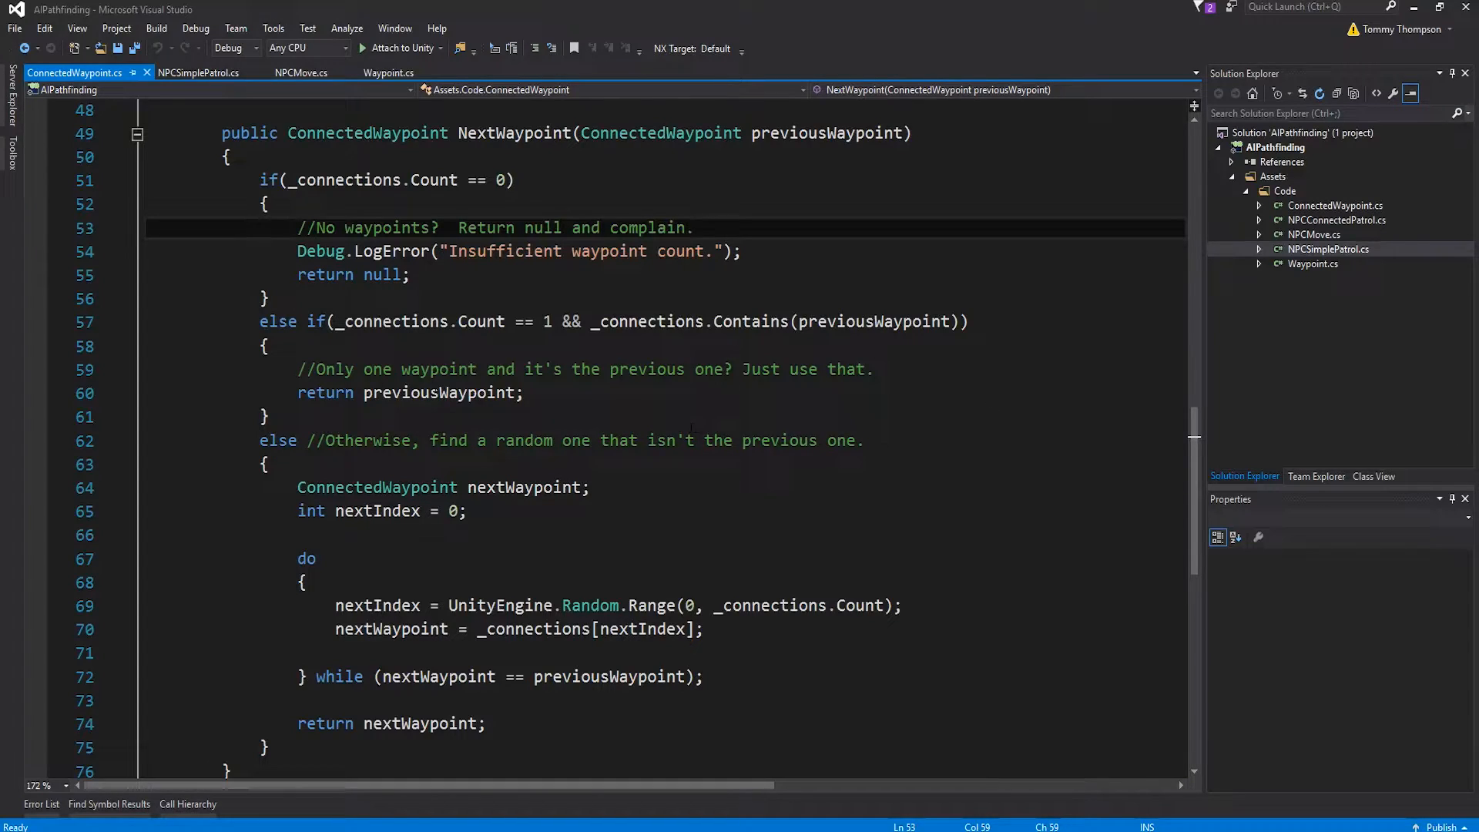
{"action": "left_click", "coordinate": [440, 393]}
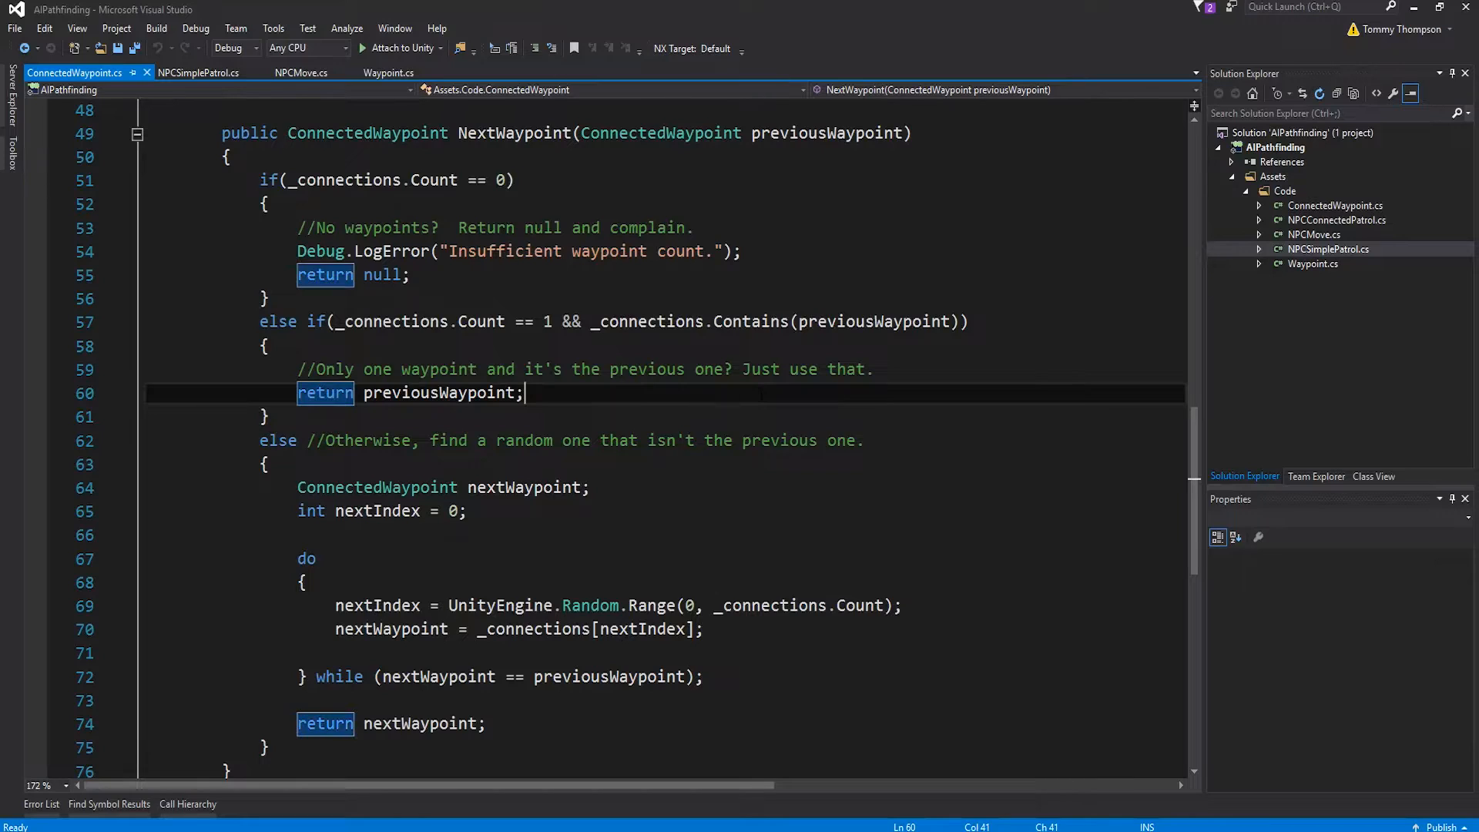
{"action": "scroll", "scroll_direction": "down", "scroll_amount": 3}
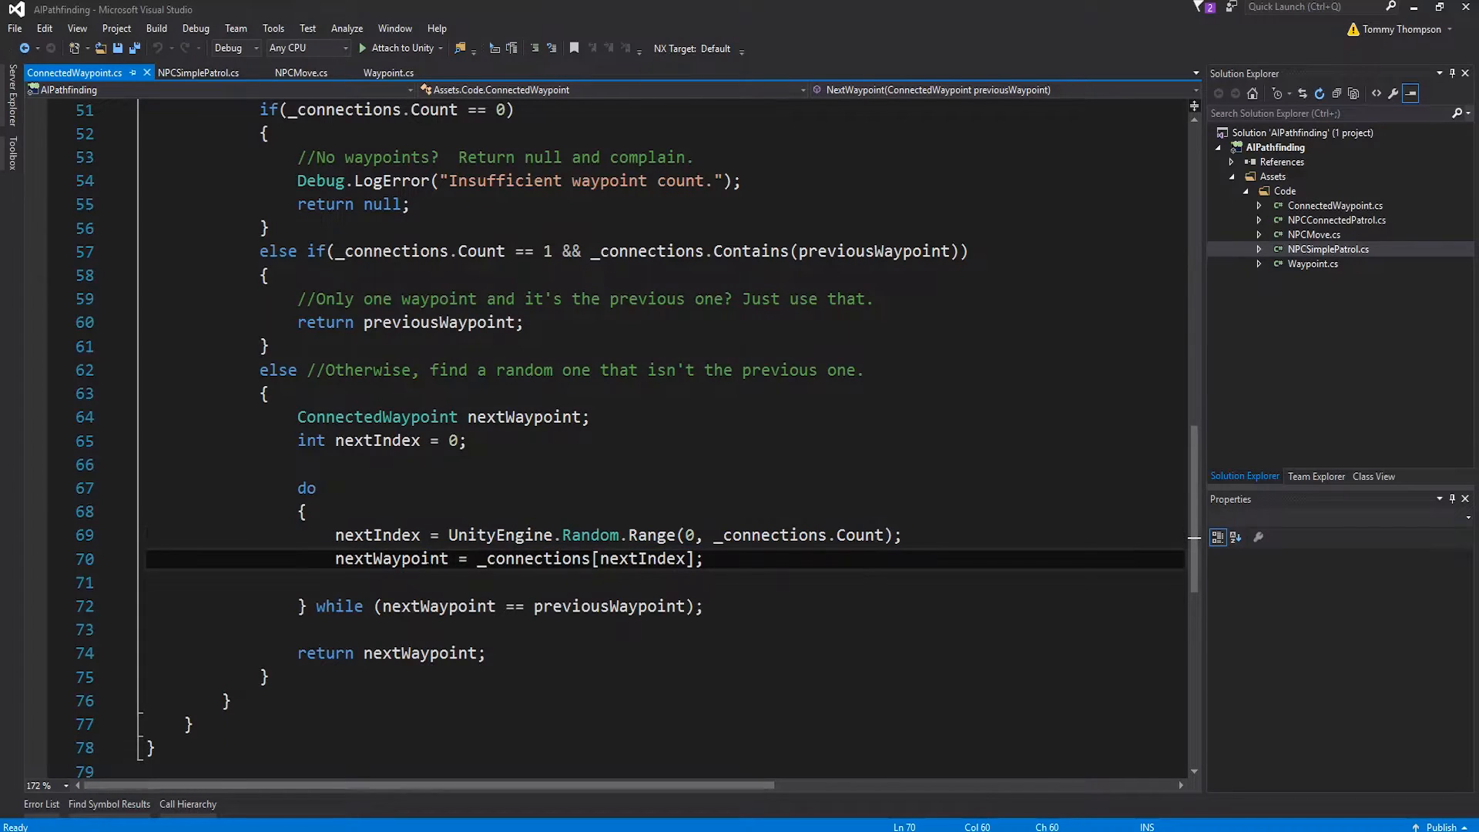
{"action": "mouse_move", "coordinate": [534, 557]}
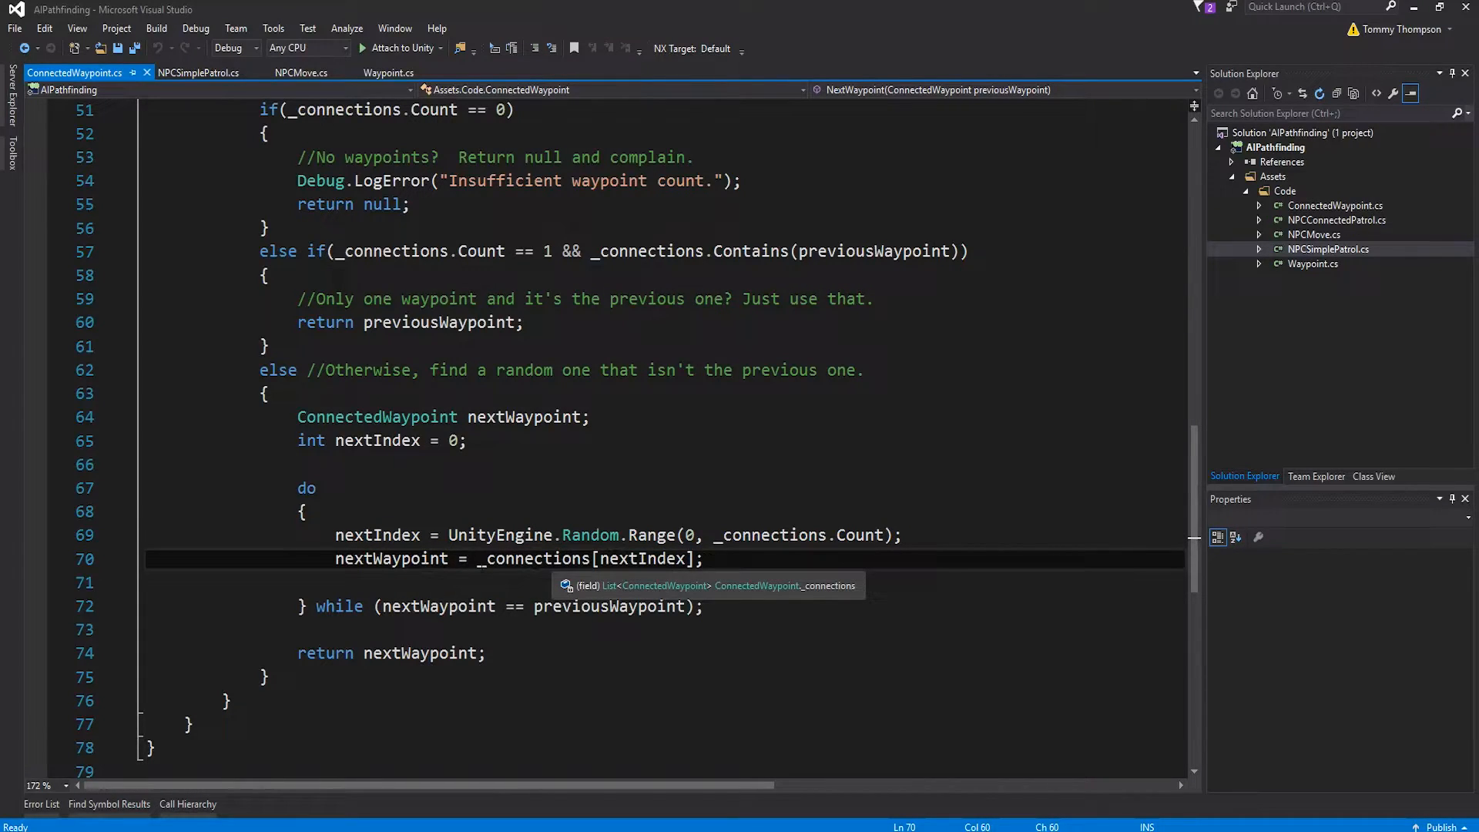
{"action": "left_click_drag", "start_coordinate": [480, 557], "coordinate": [703, 557]}
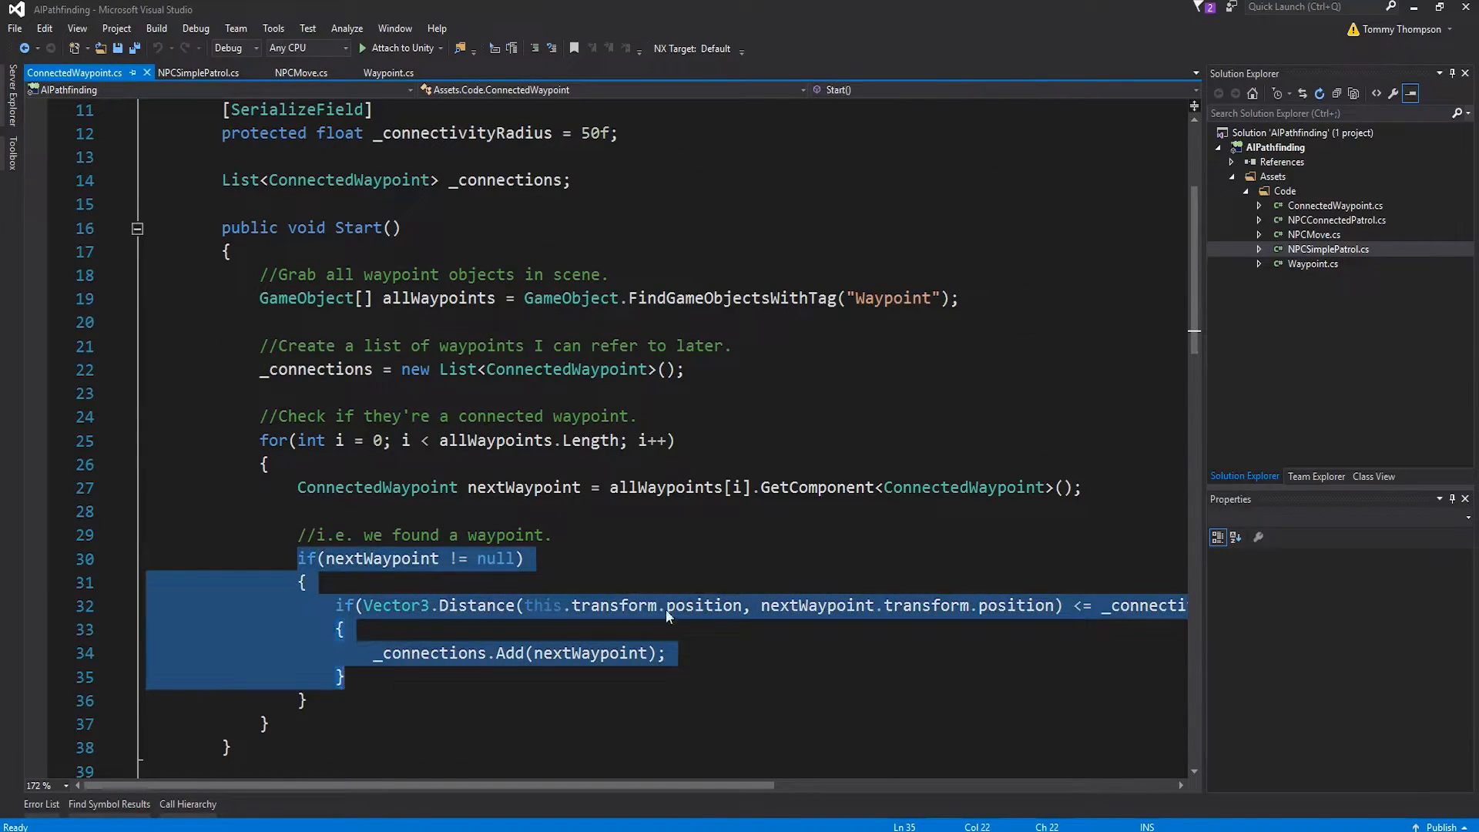
{"action": "scroll", "scroll_direction": "down", "scroll_amount": 3}
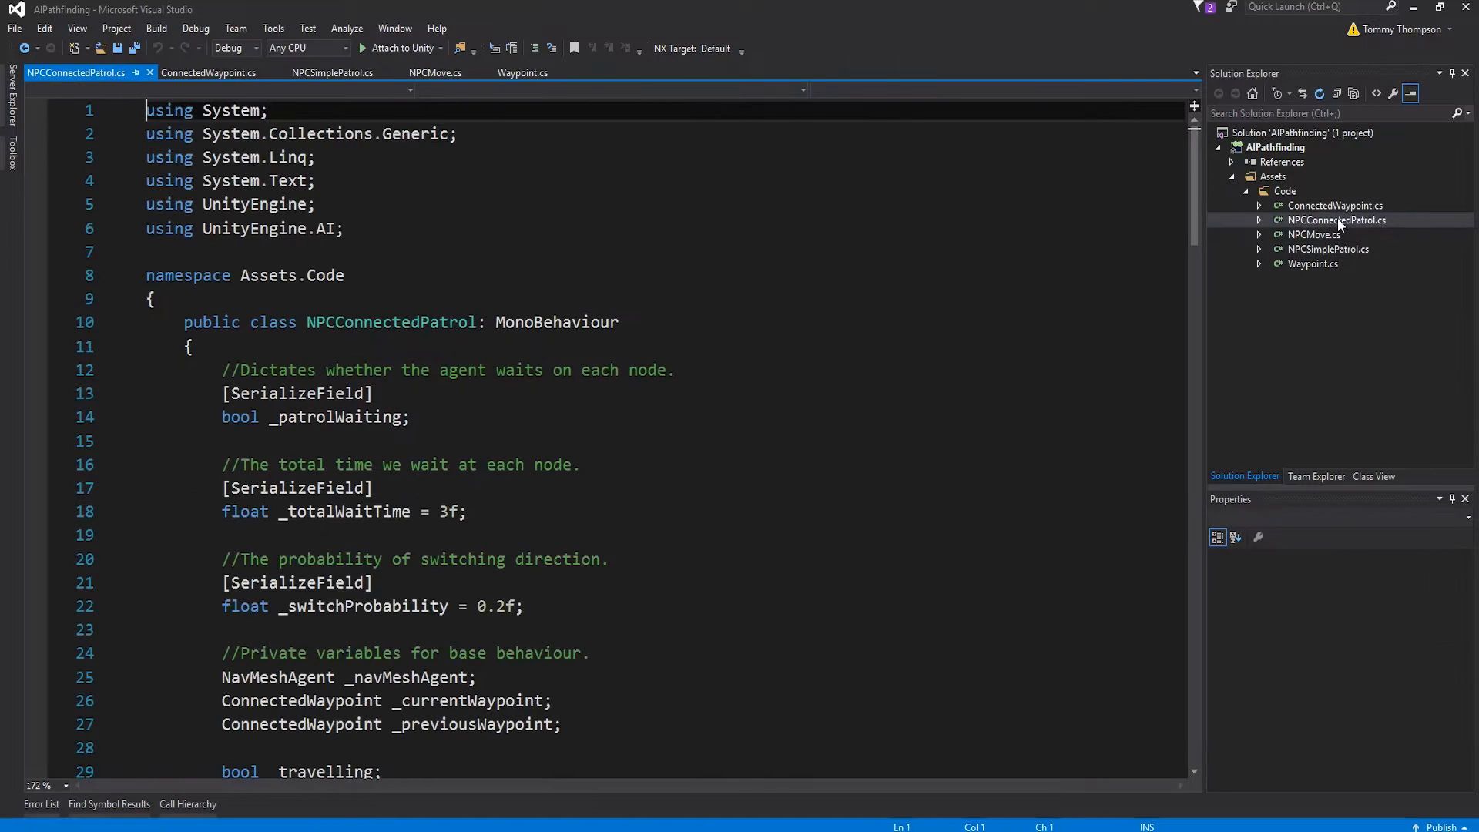
{"action": "scroll", "scroll_direction": "down", "scroll_amount": 3}
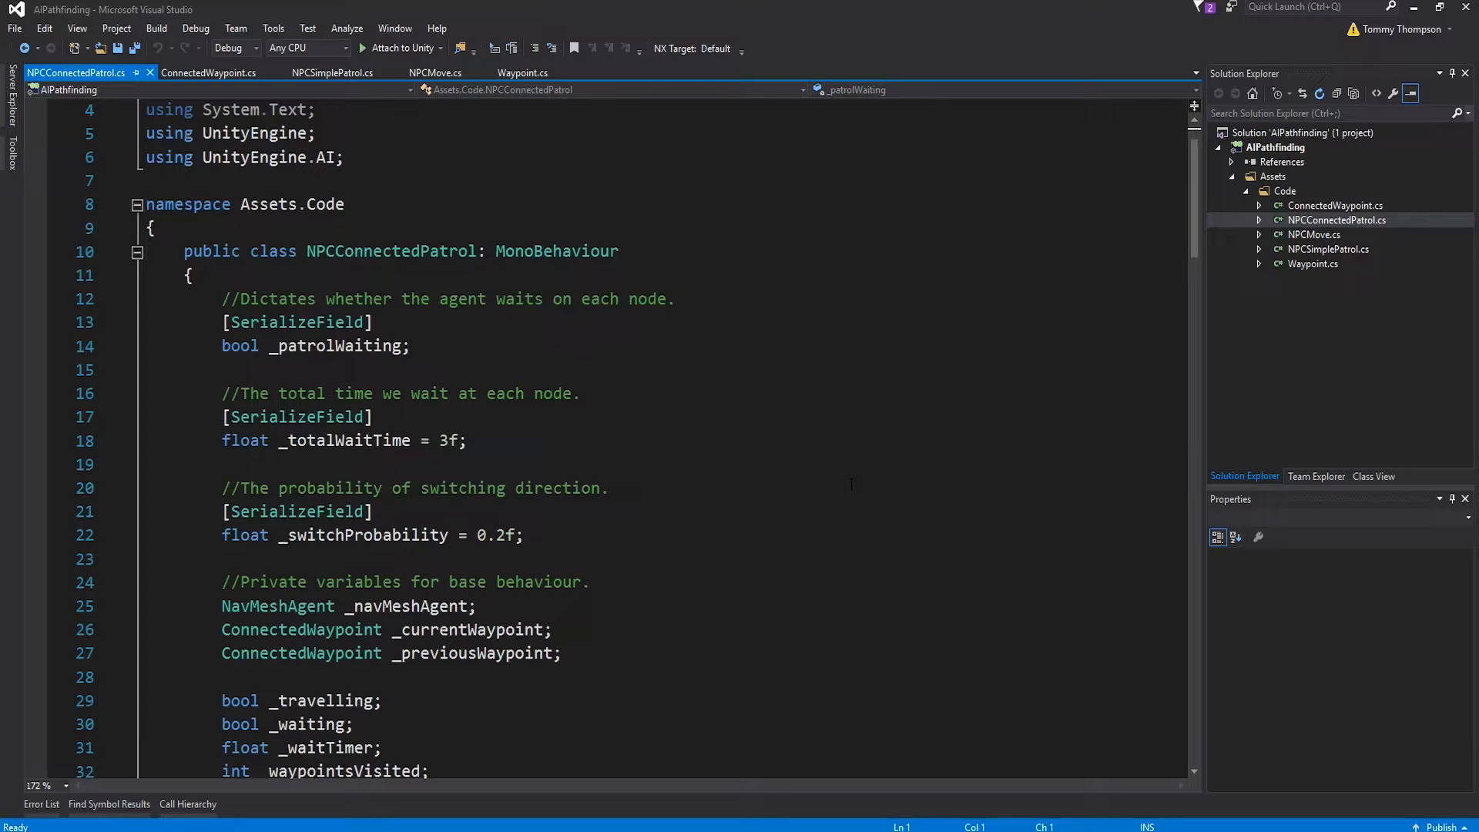
{"action": "scroll", "scroll_direction": "down", "scroll_amount": 3}
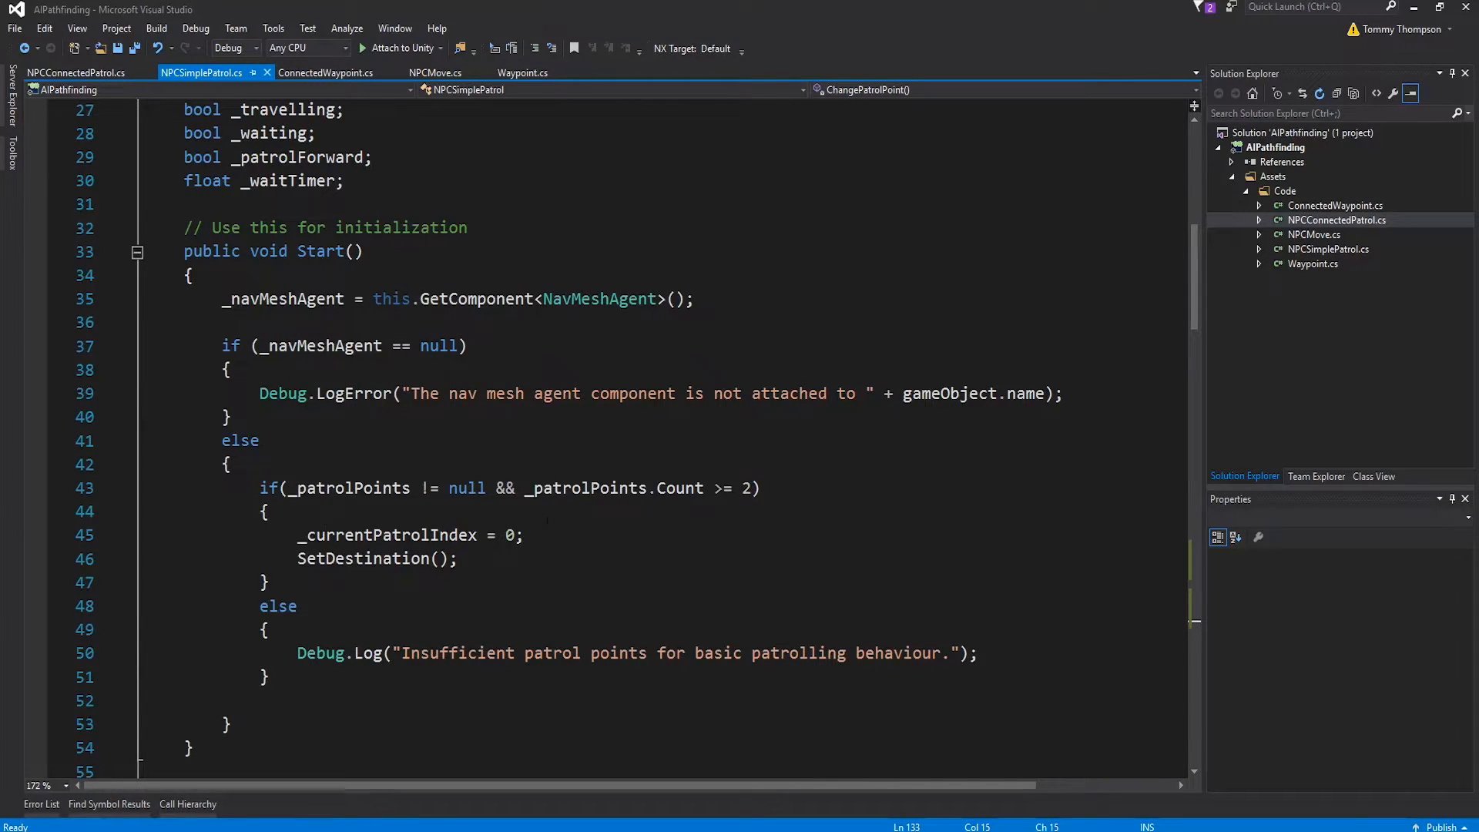
{"action": "mouse_move", "coordinate": [111, 100]}
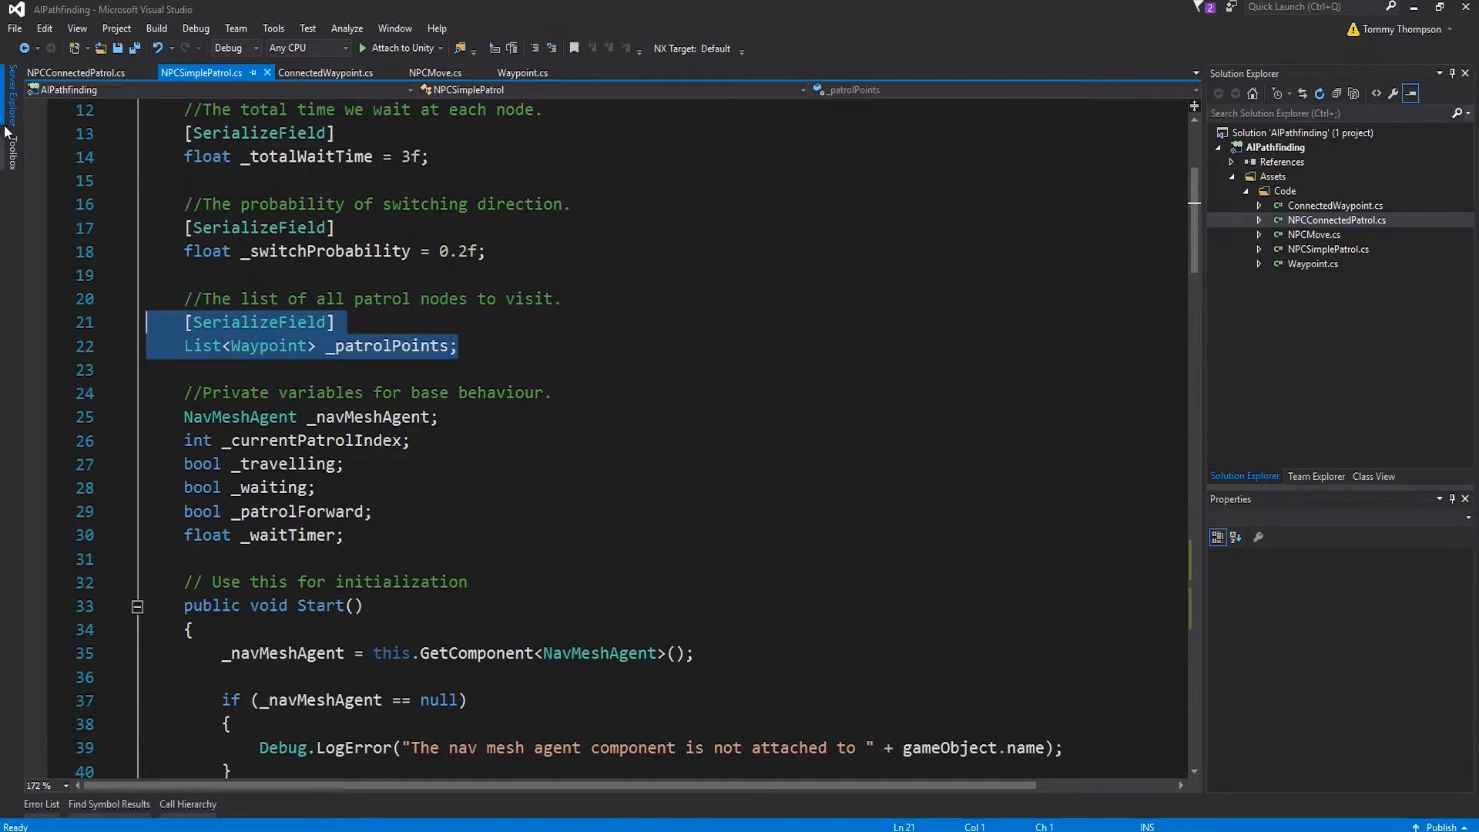
{"action": "left_click", "coordinate": [76, 73]}
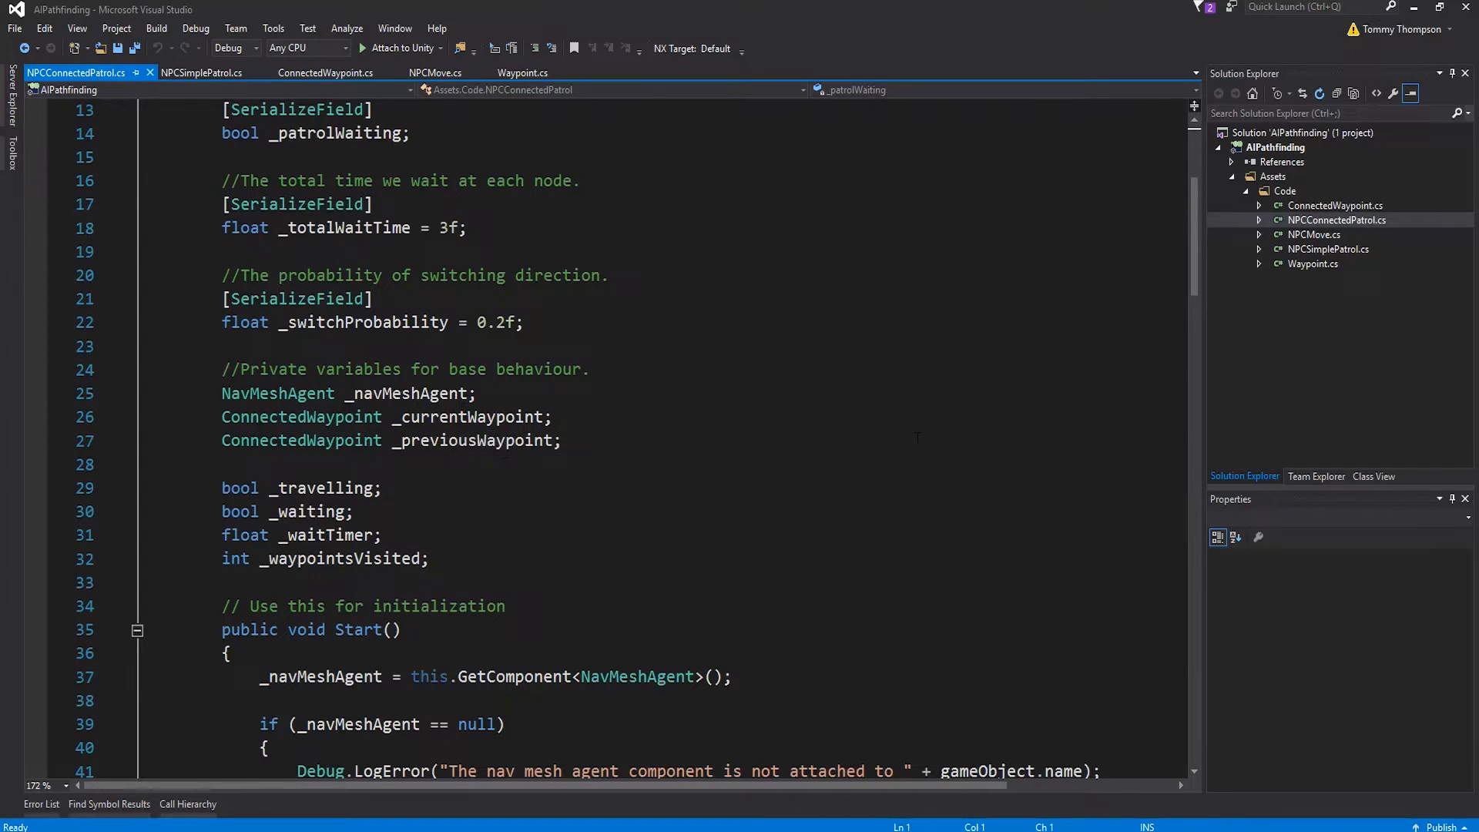
{"action": "scroll", "scroll_direction": "down", "scroll_amount": 3}
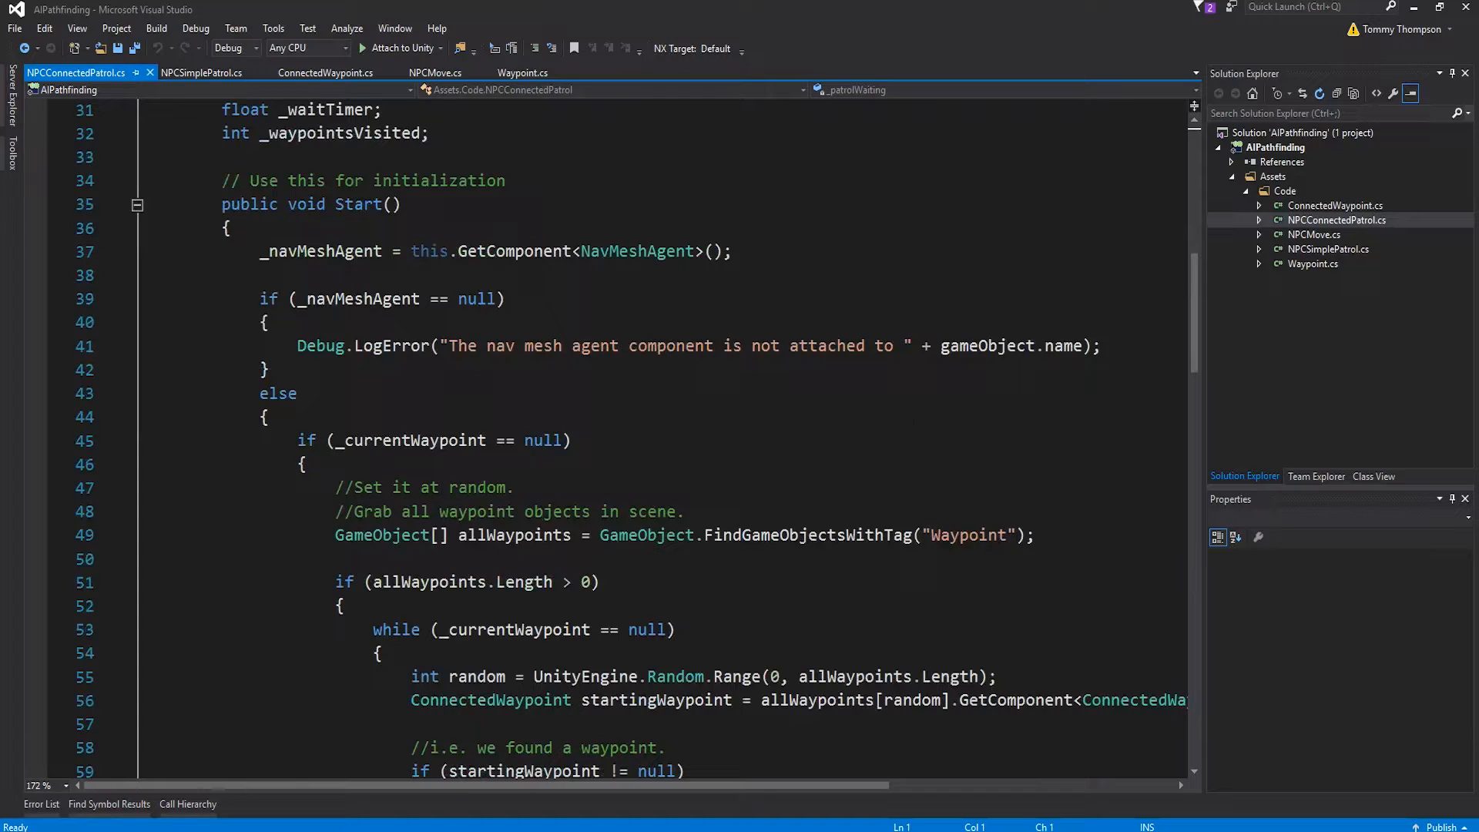
{"action": "scroll", "scroll_direction": "down", "scroll_amount": 3}
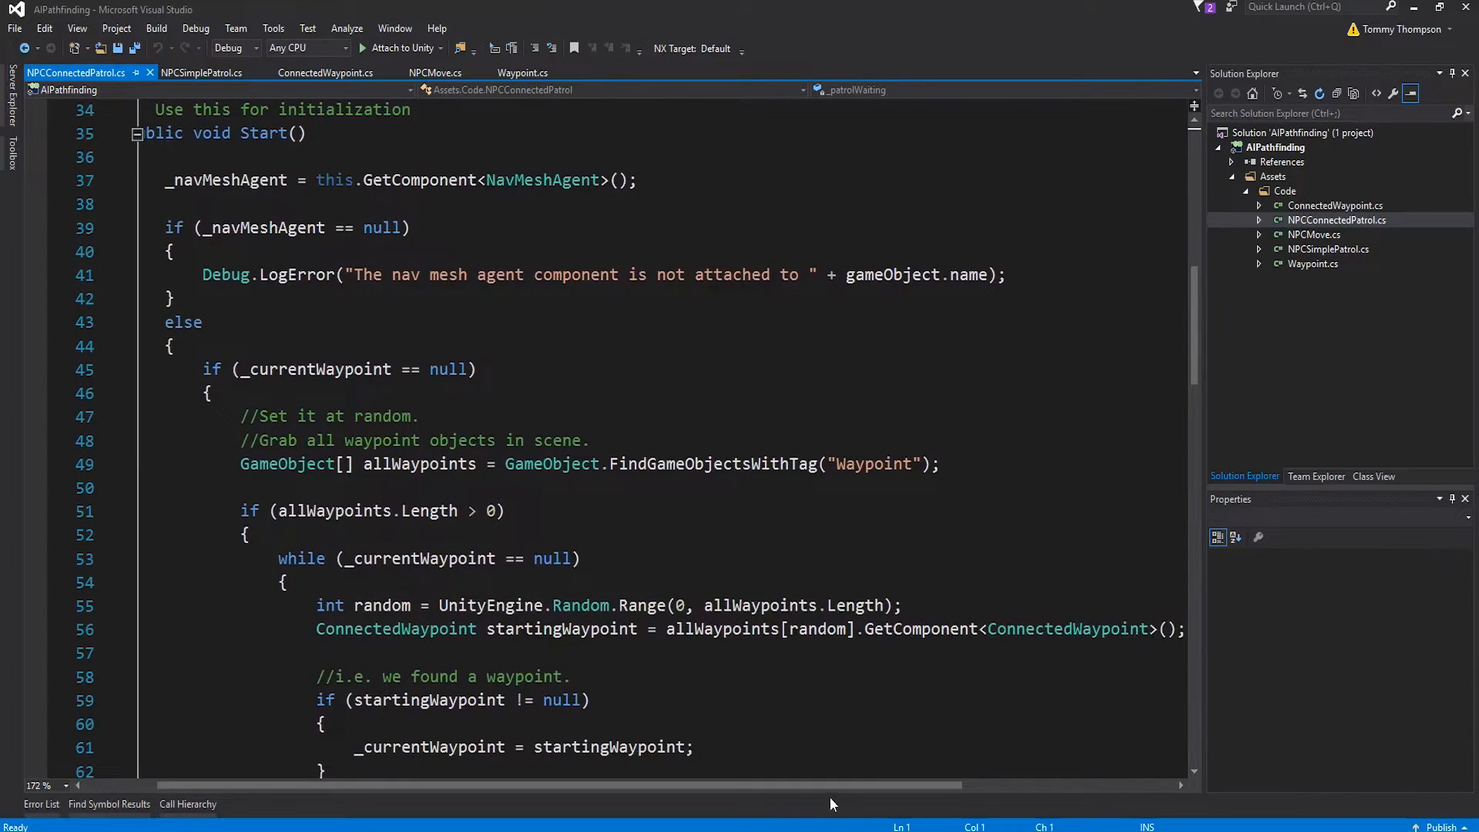
{"action": "scroll", "scroll_direction": "down", "scroll_amount": 3}
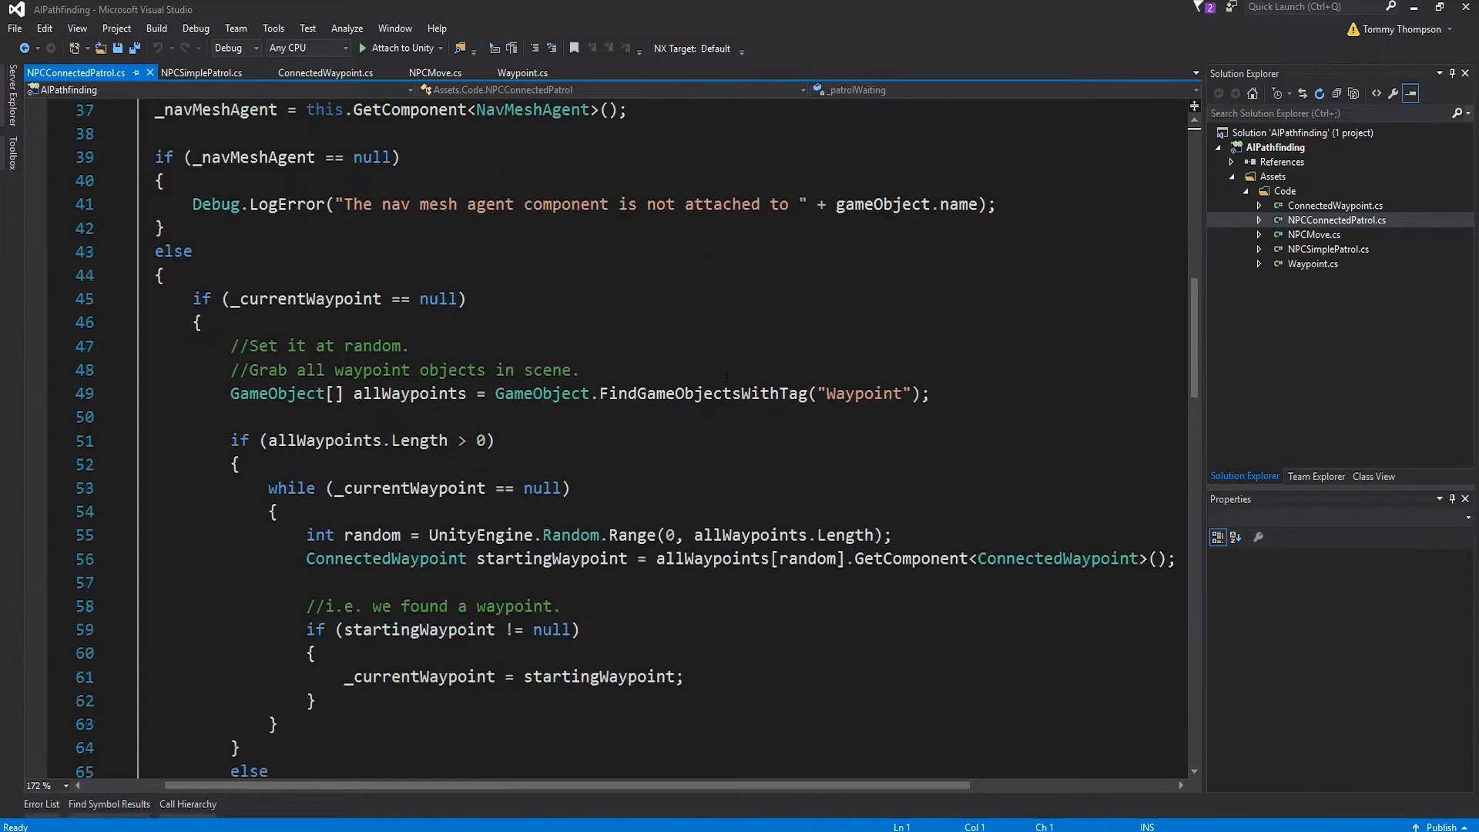
{"action": "scroll", "scroll_direction": "down", "scroll_amount": 3}
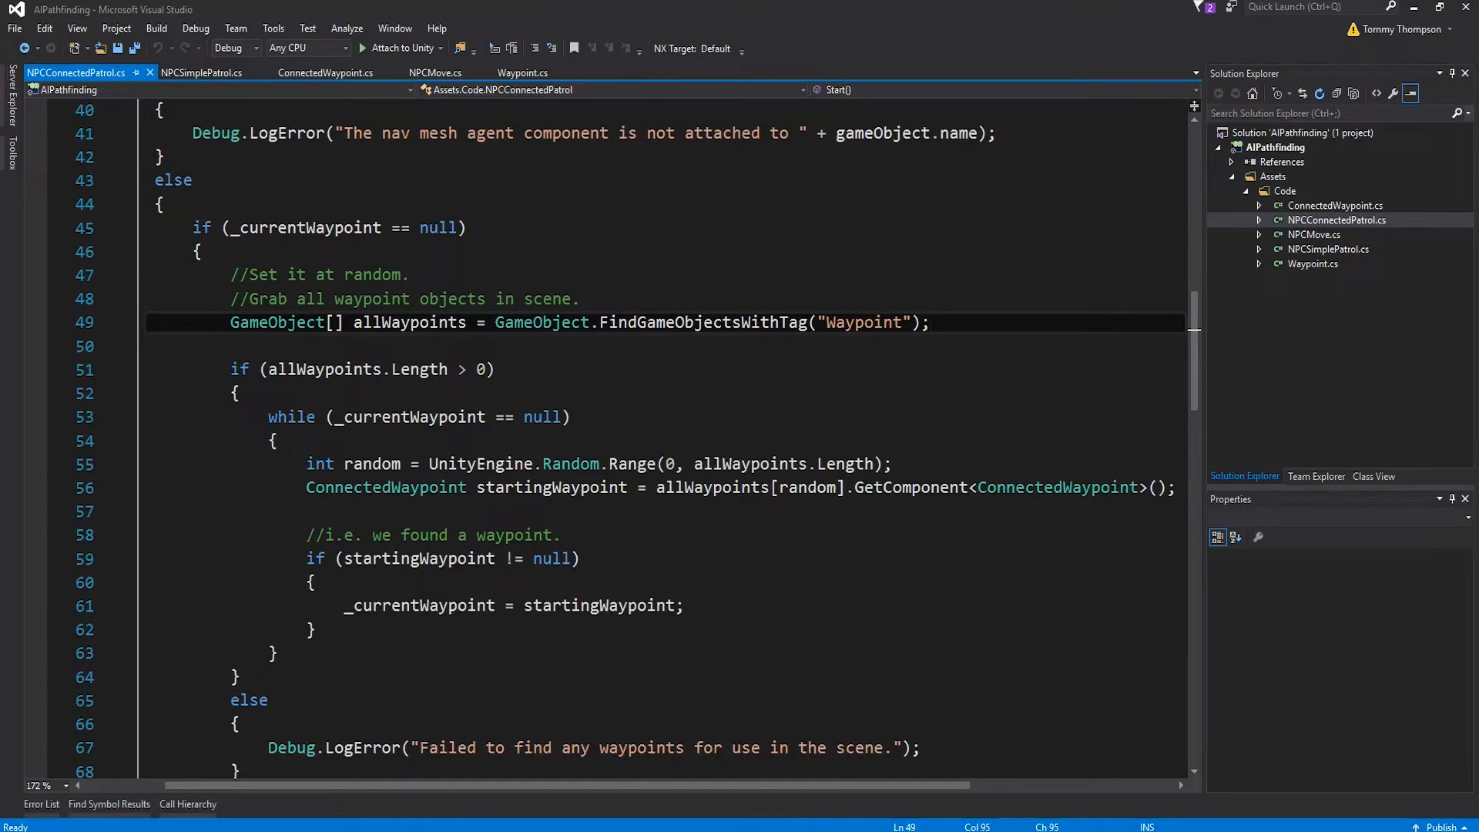
{"action": "double_click", "coordinate": [387, 605]}
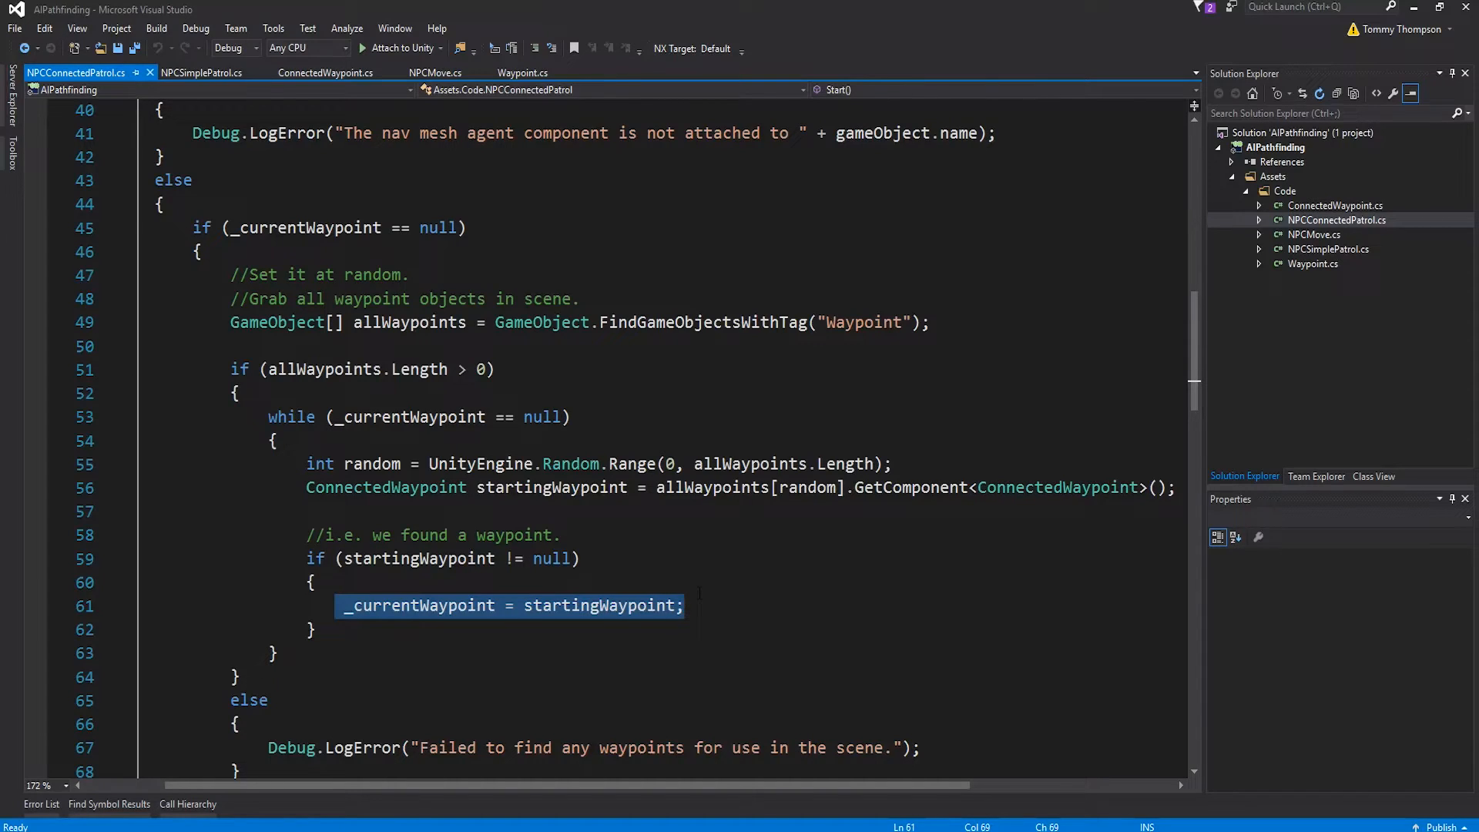
{"action": "scroll", "scroll_direction": "down", "scroll_amount": 3}
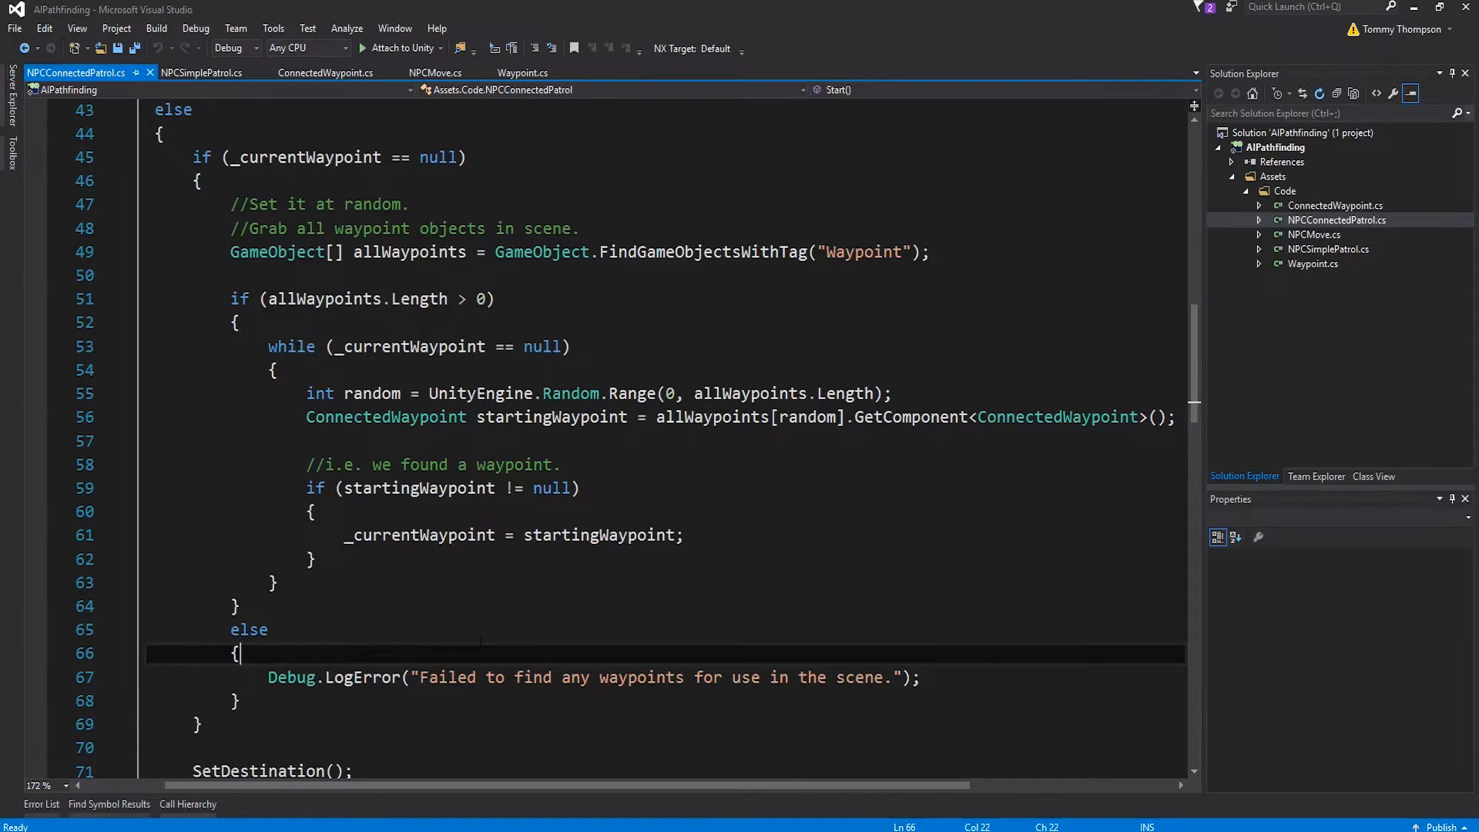
{"action": "scroll", "scroll_direction": "down", "scroll_amount": 3}
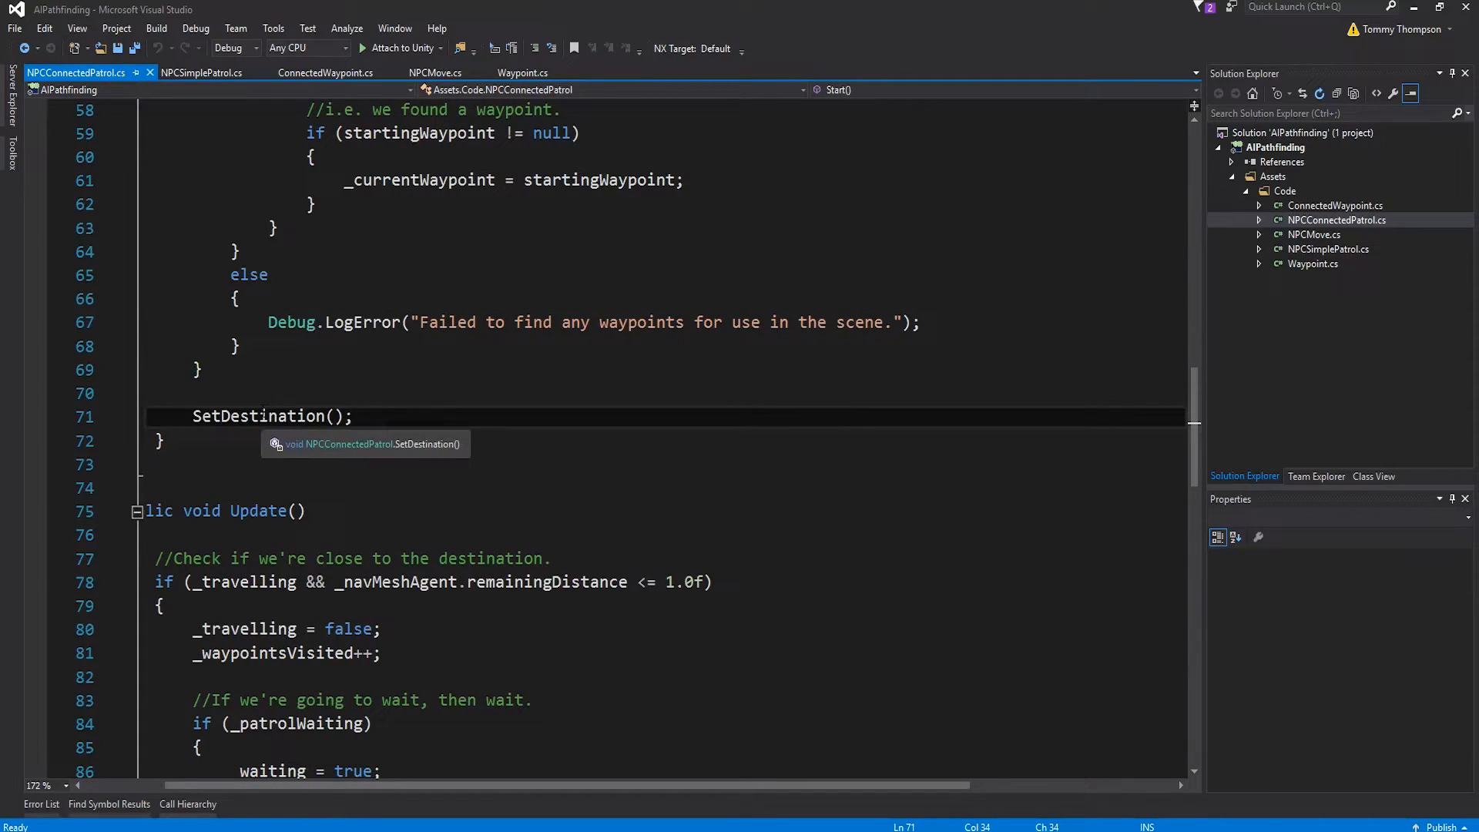
{"action": "double_click", "coordinate": [259, 416]}
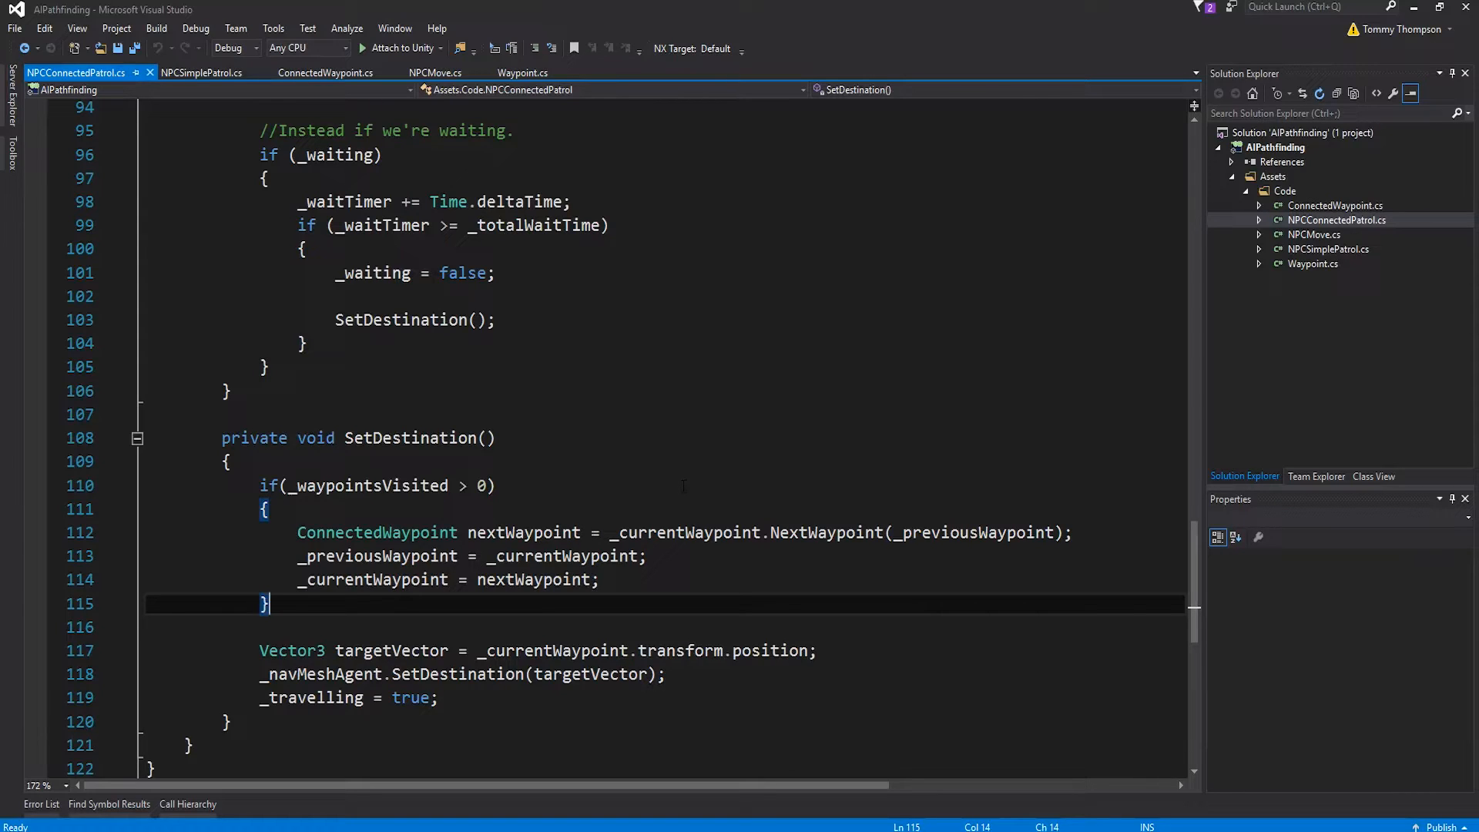
{"action": "left_click", "coordinate": [201, 72]}
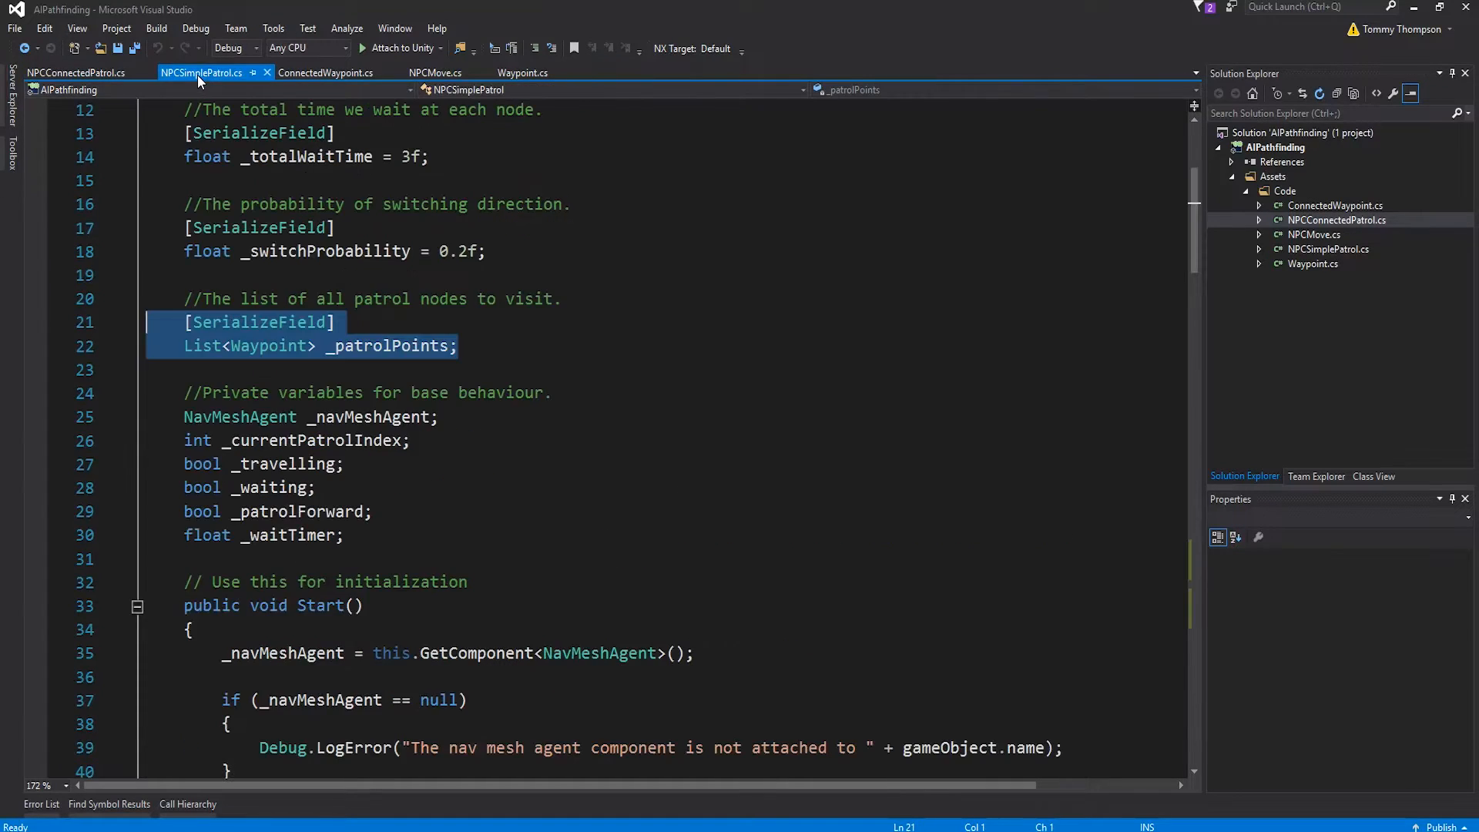
{"action": "scroll", "scroll_direction": "down", "scroll_amount": 3}
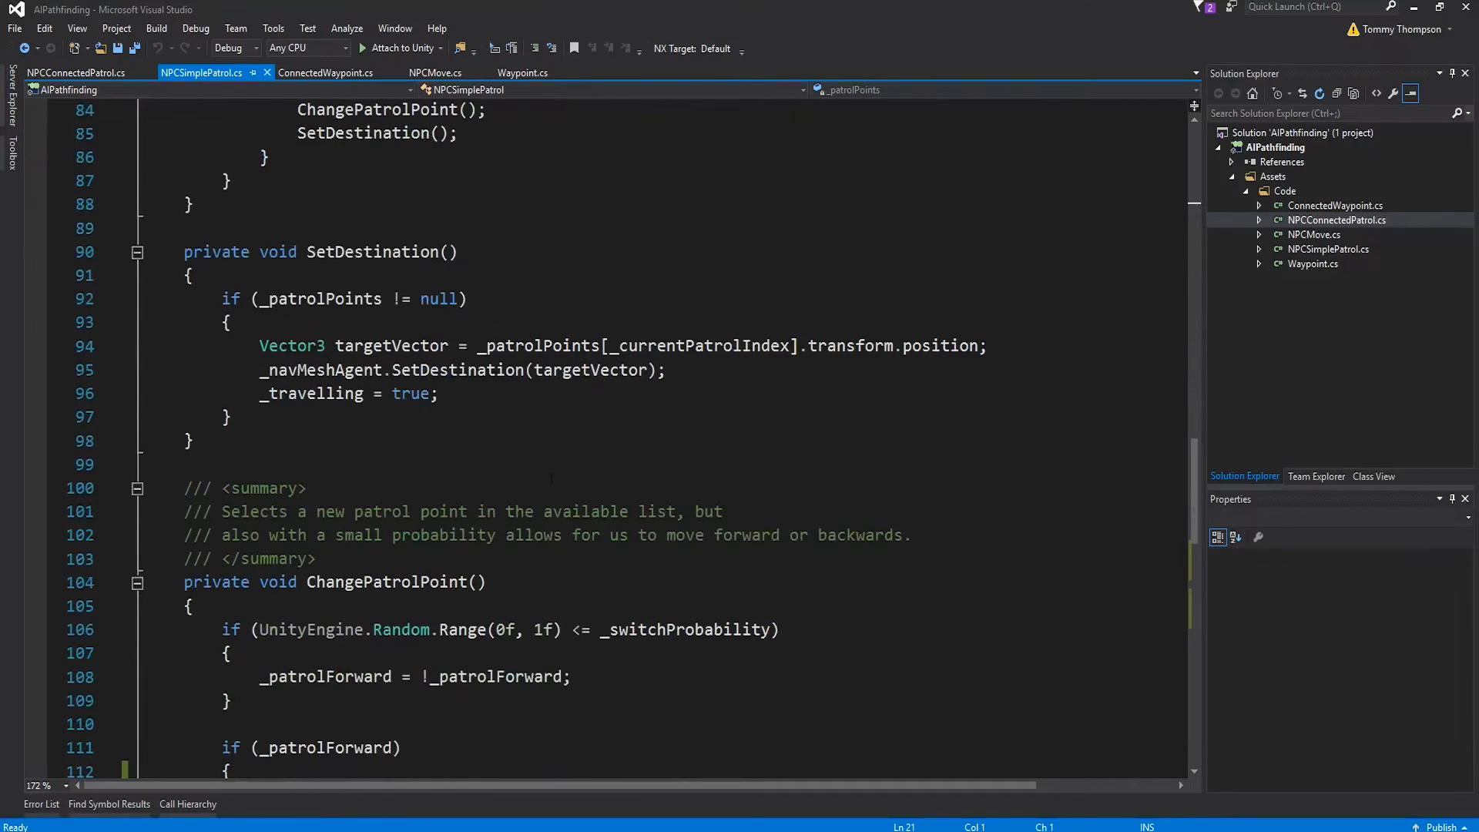
{"action": "left_click", "coordinate": [227, 417]}
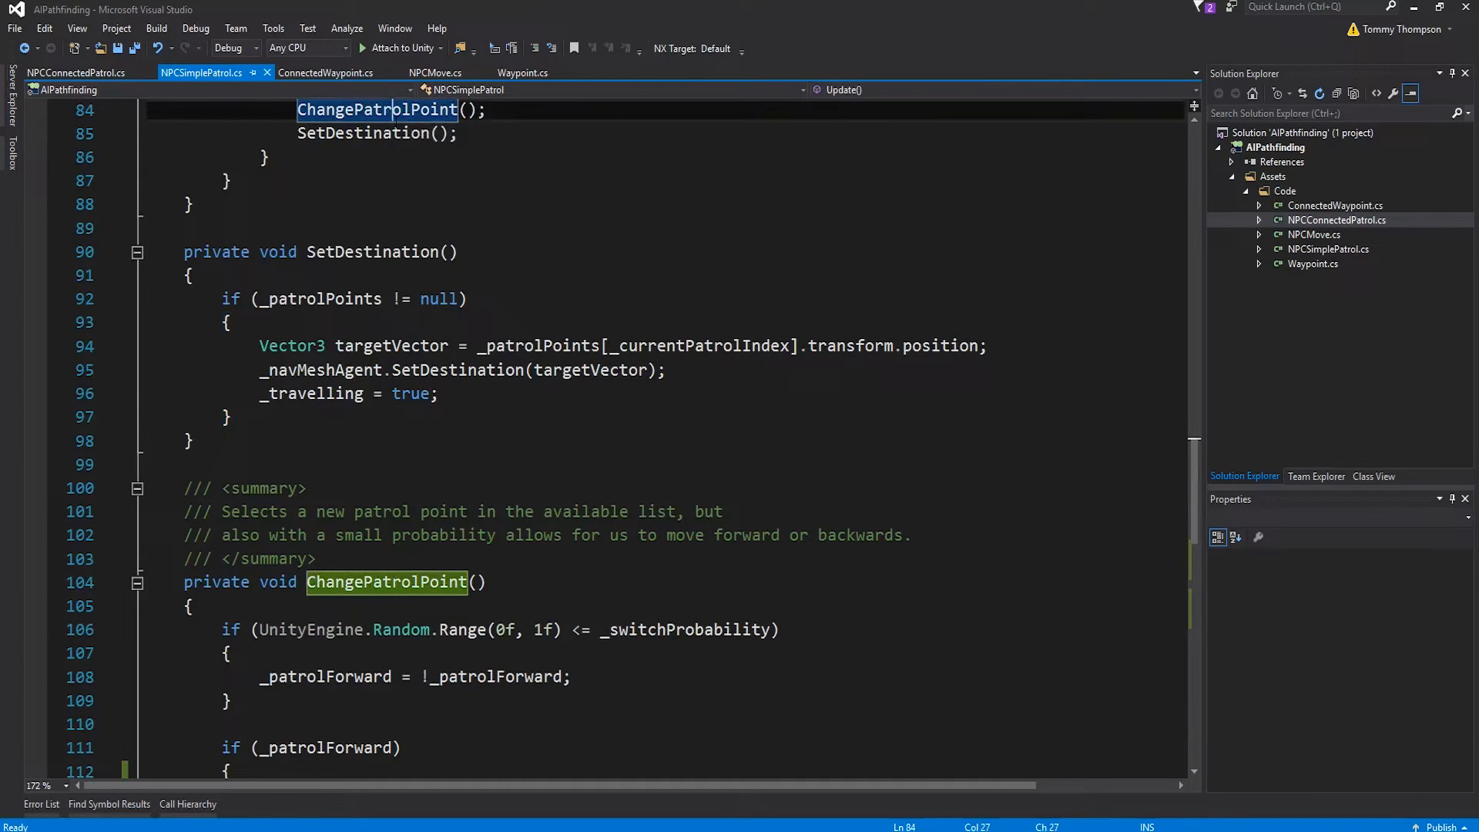
{"action": "scroll", "scroll_direction": "down", "scroll_amount": 3}
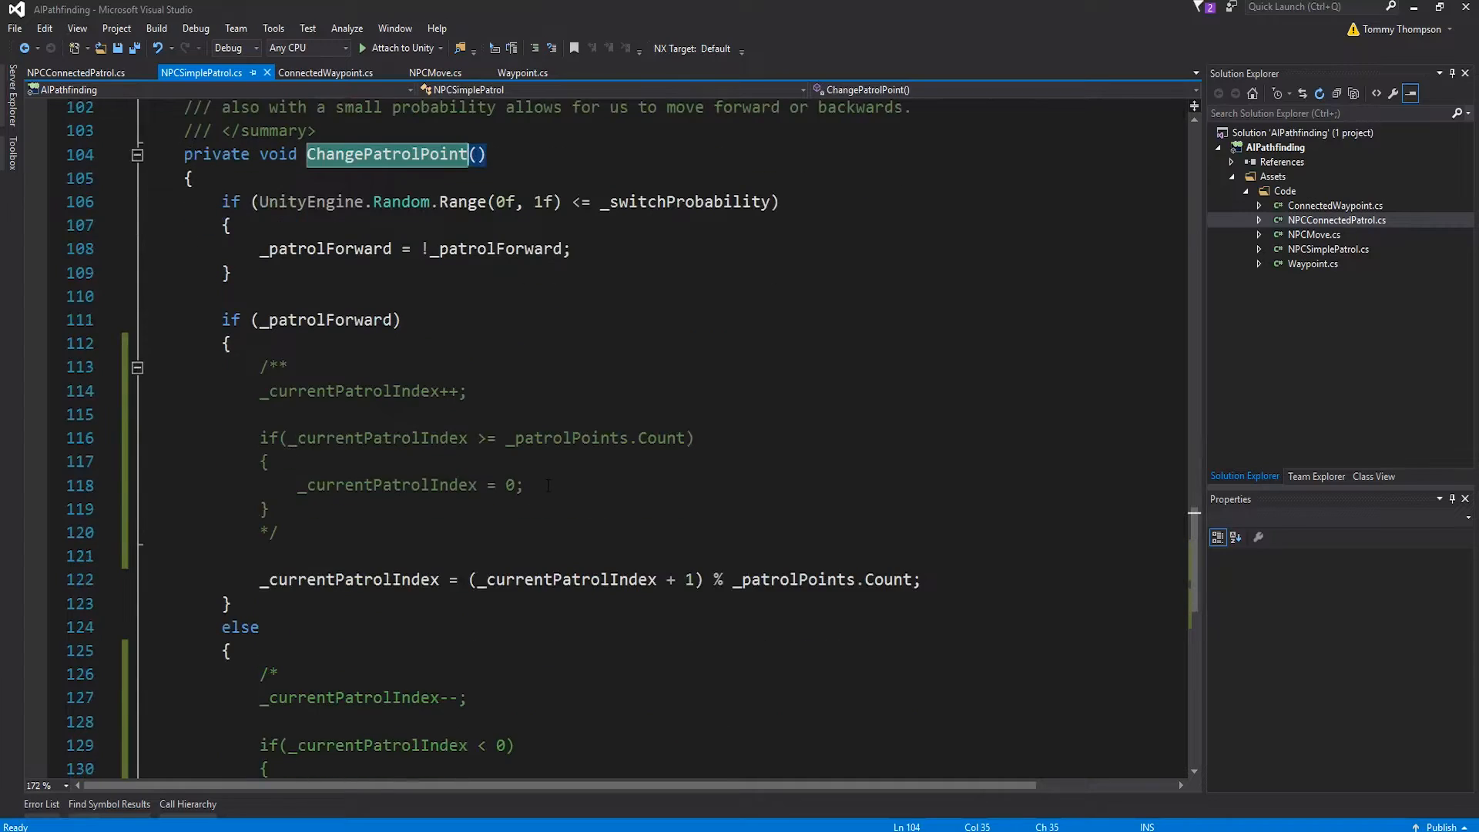
{"action": "scroll", "scroll_direction": "down", "scroll_amount": 3}
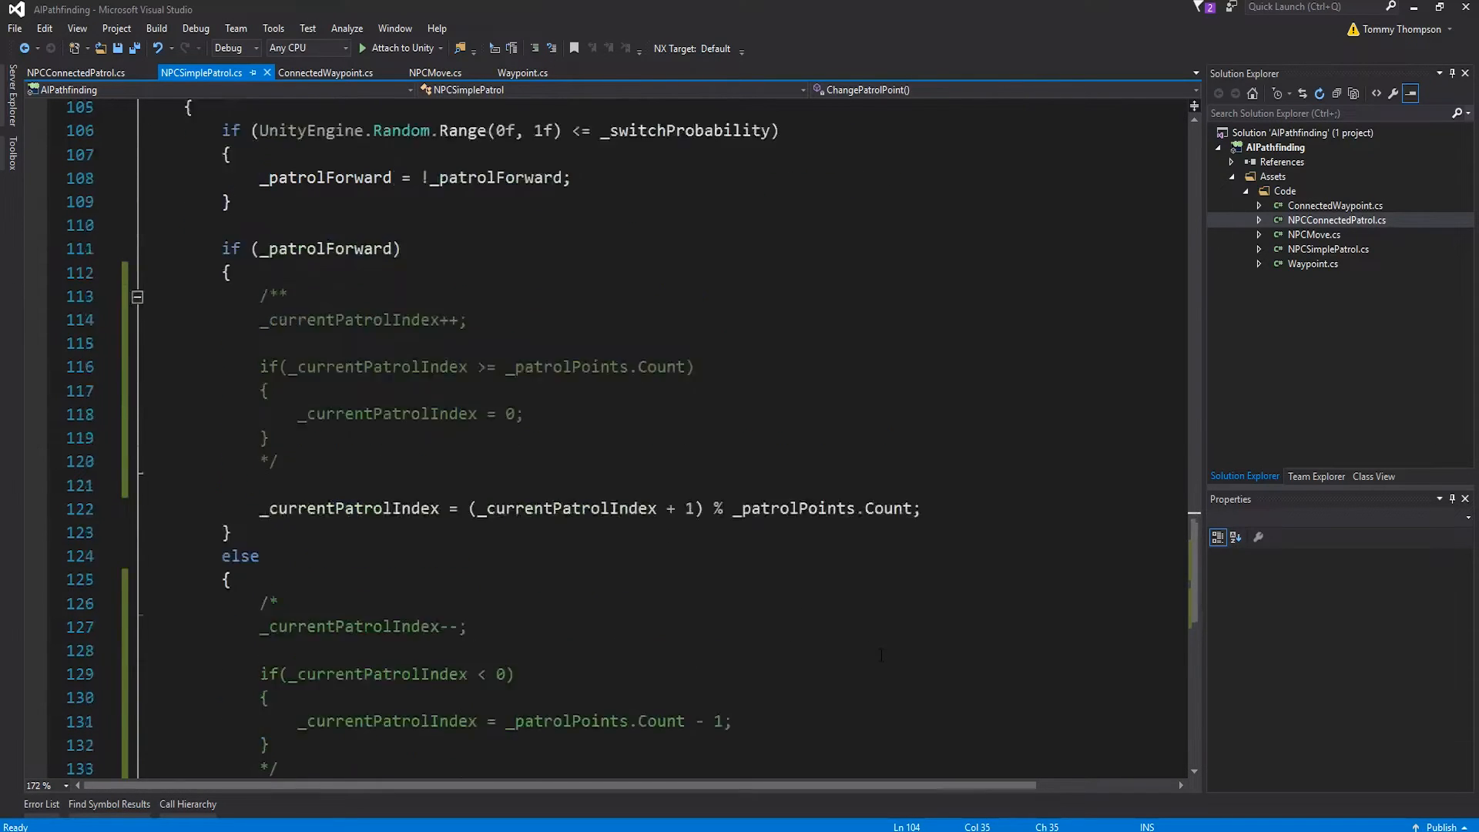
{"action": "left_click", "coordinate": [75, 73]}
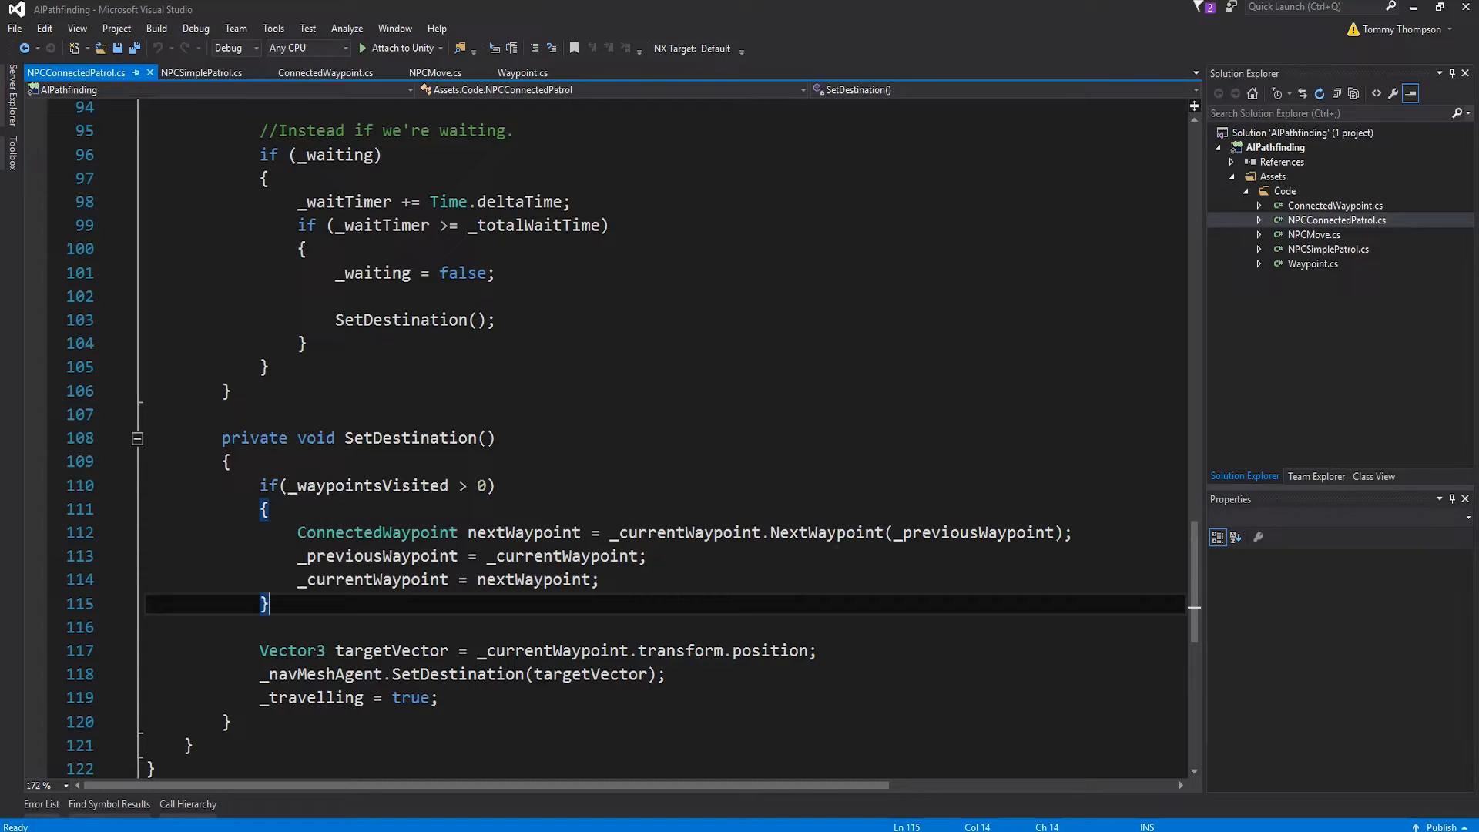
{"action": "double_click", "coordinate": [826, 531]}
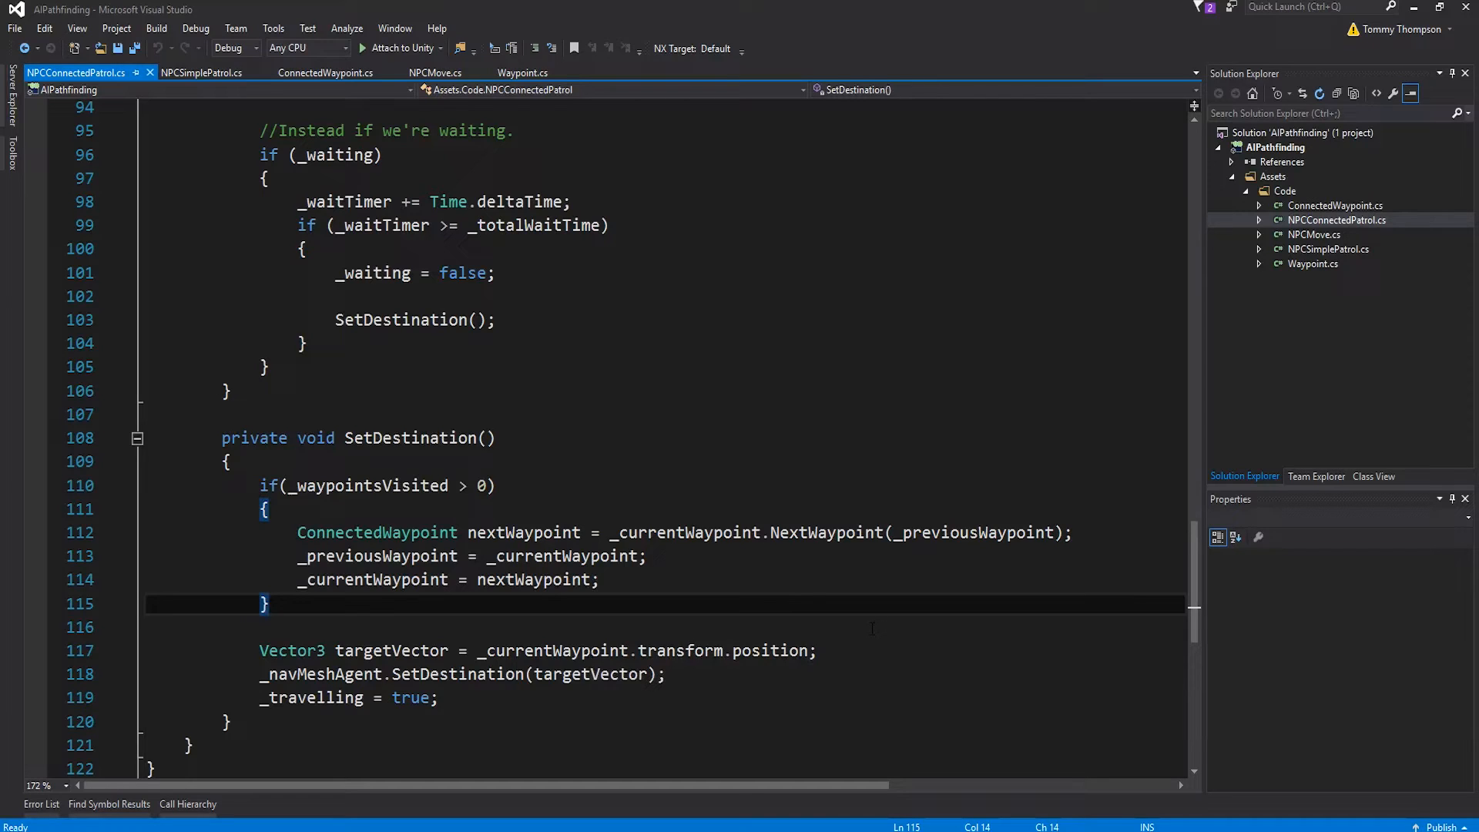
{"action": "scroll", "scroll_direction": "down", "scroll_amount": 3}
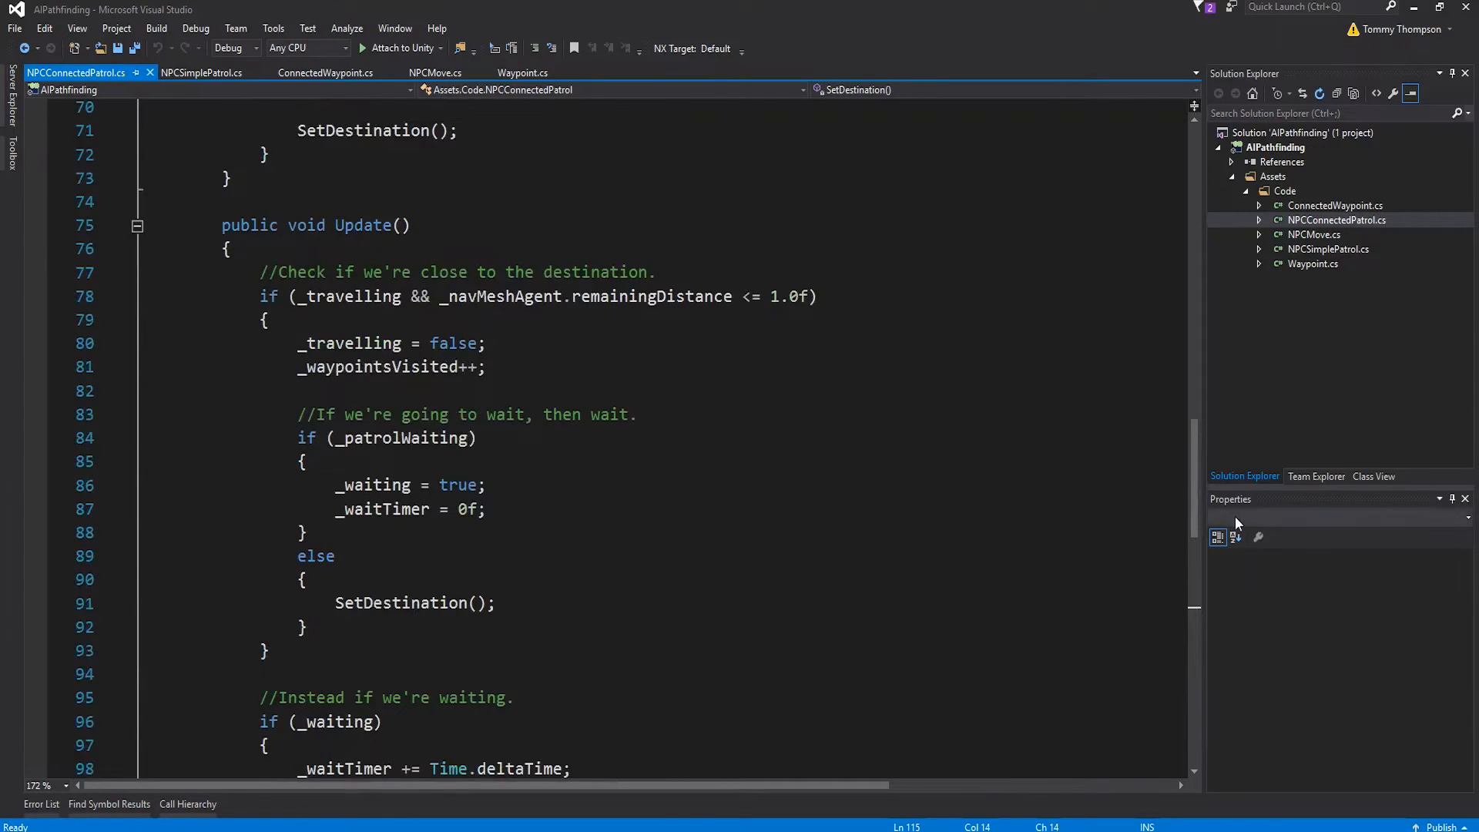
{"action": "scroll", "scroll_direction": "down", "scroll_amount": 3}
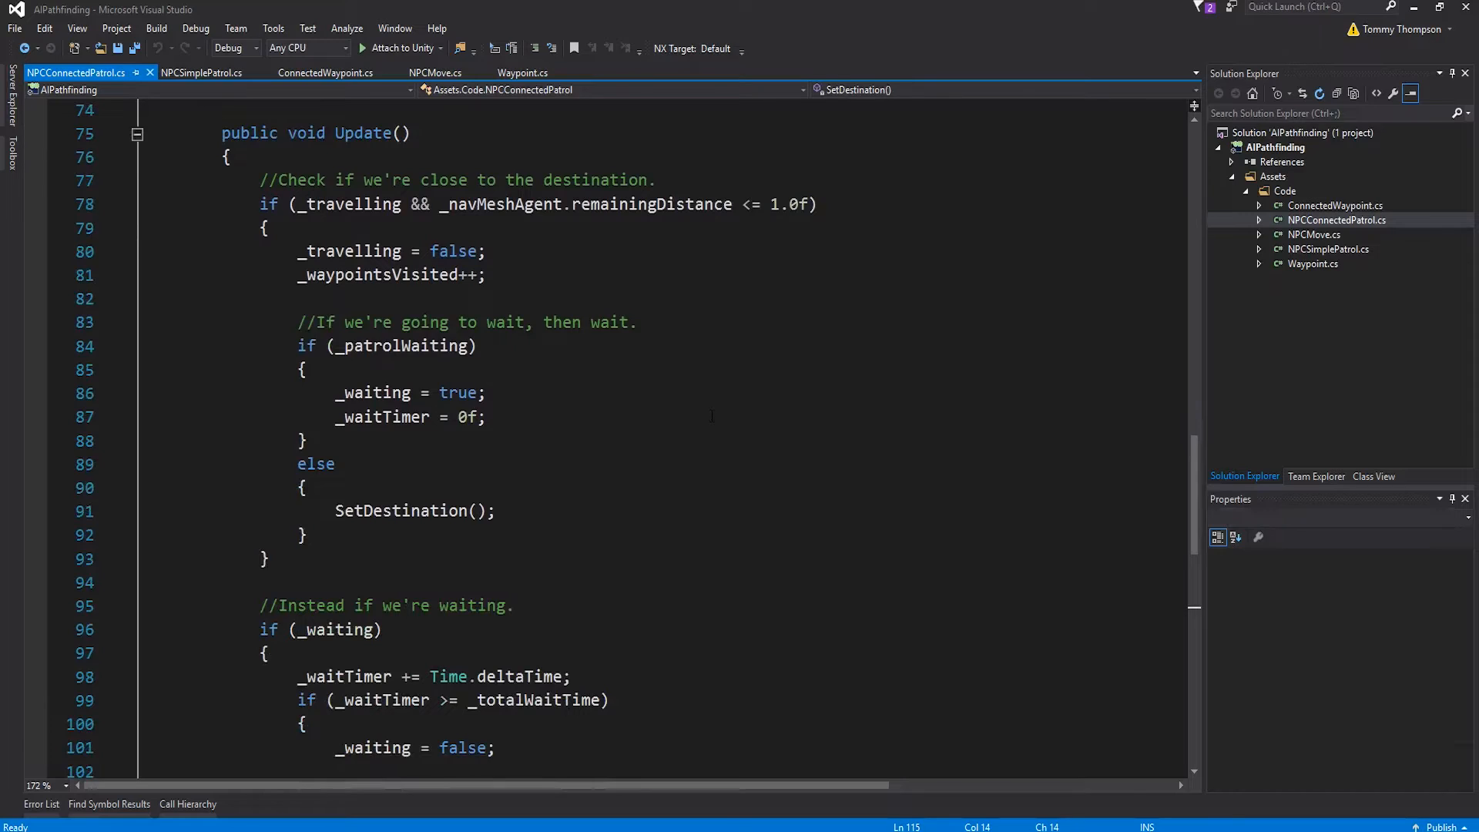
{"action": "left_click", "coordinate": [361, 274]}
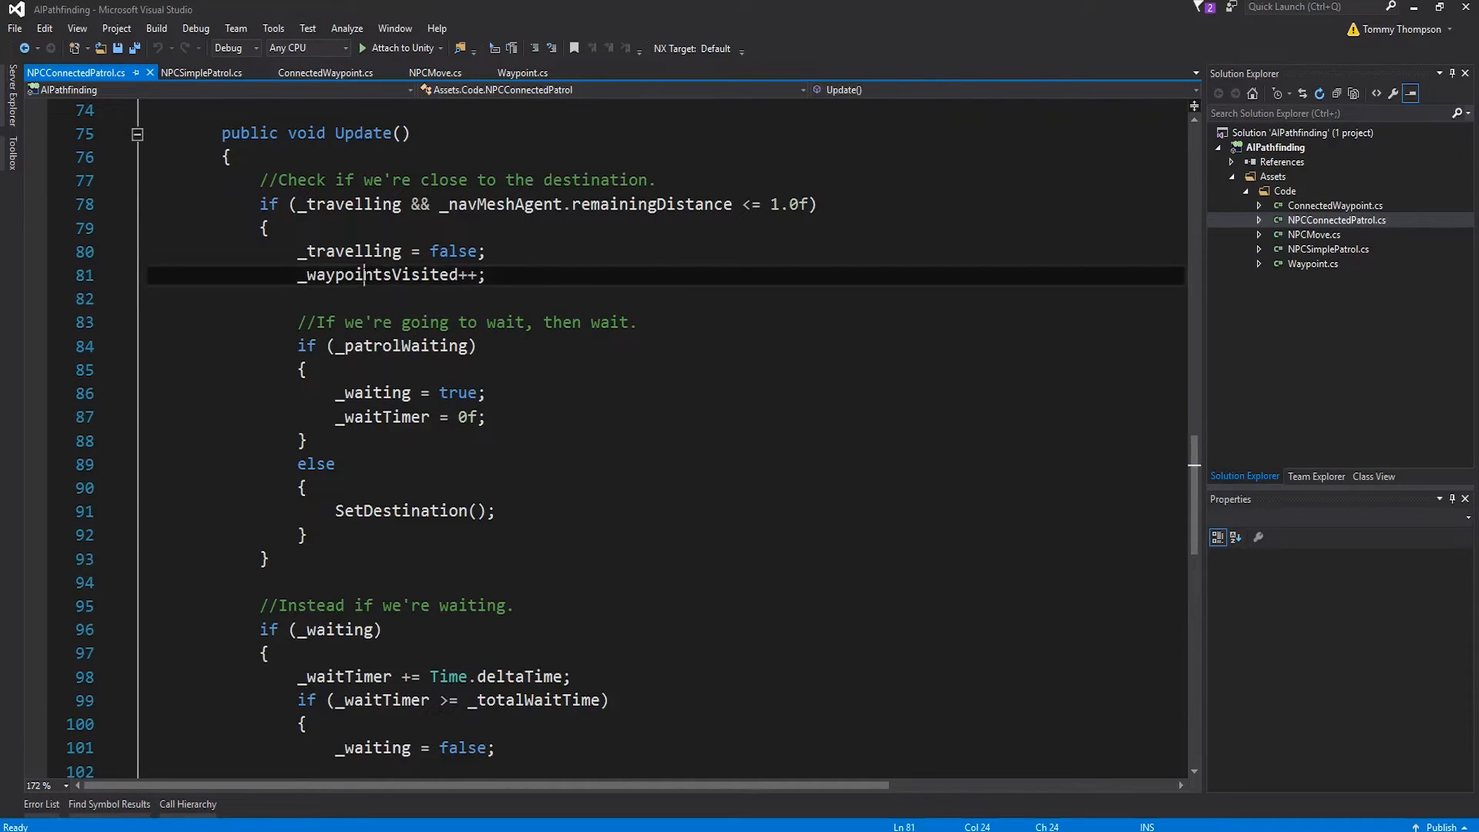
{"action": "double_click", "coordinate": [379, 275]}
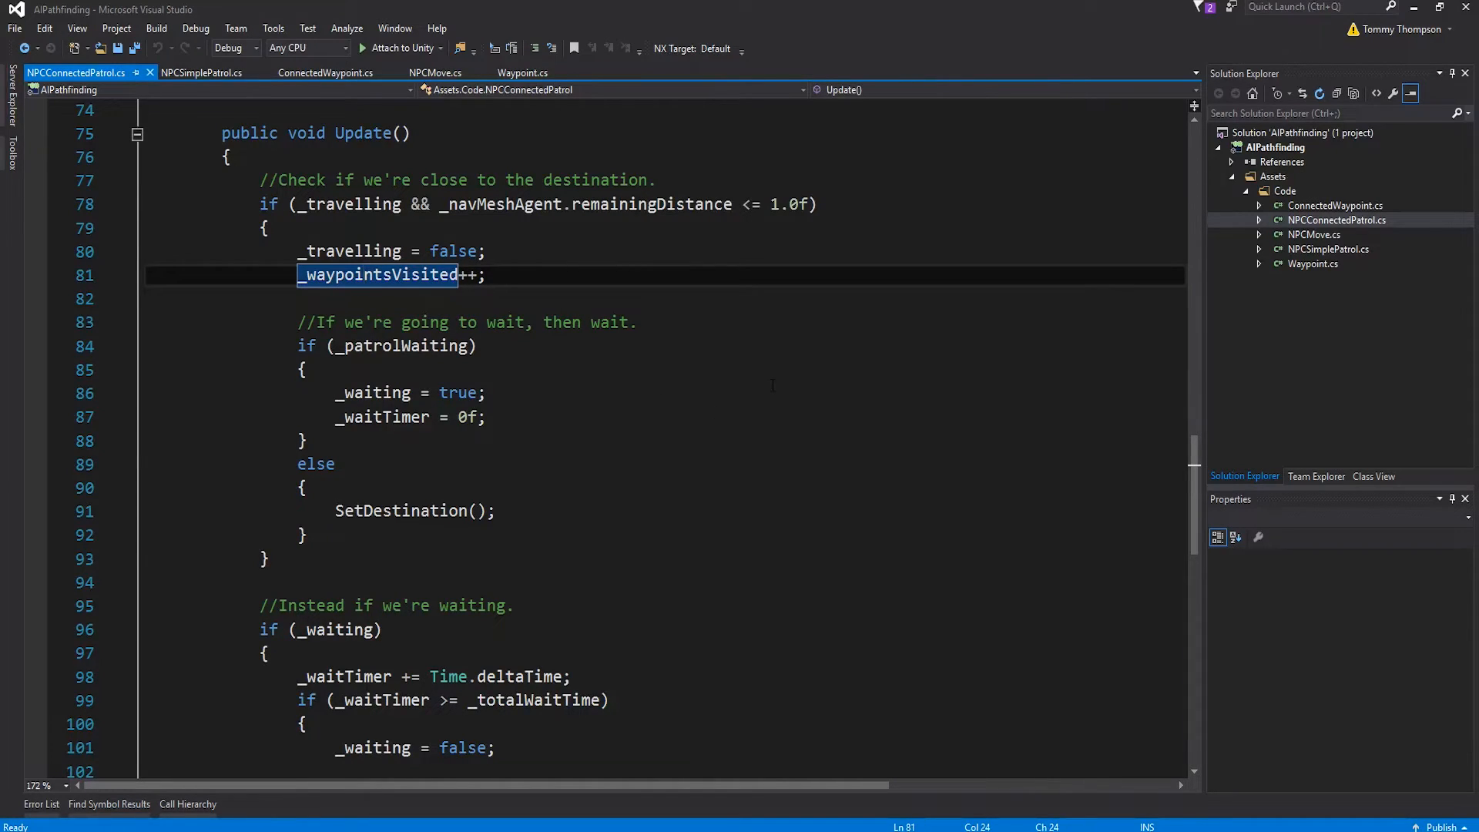
{"action": "scroll", "scroll_direction": "down", "scroll_amount": 3}
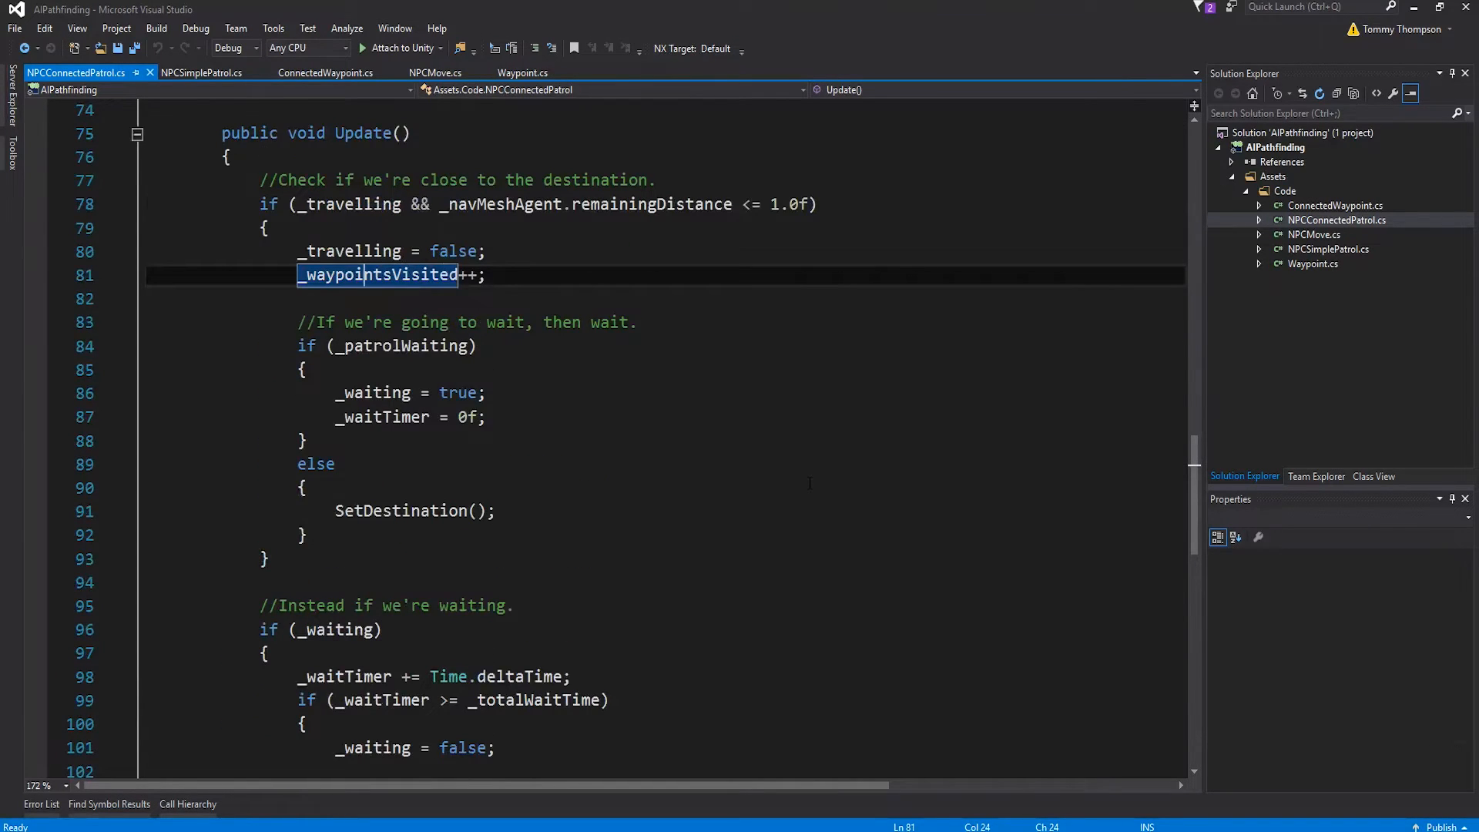
{"action": "scroll", "scroll_direction": "down", "scroll_amount": 3}
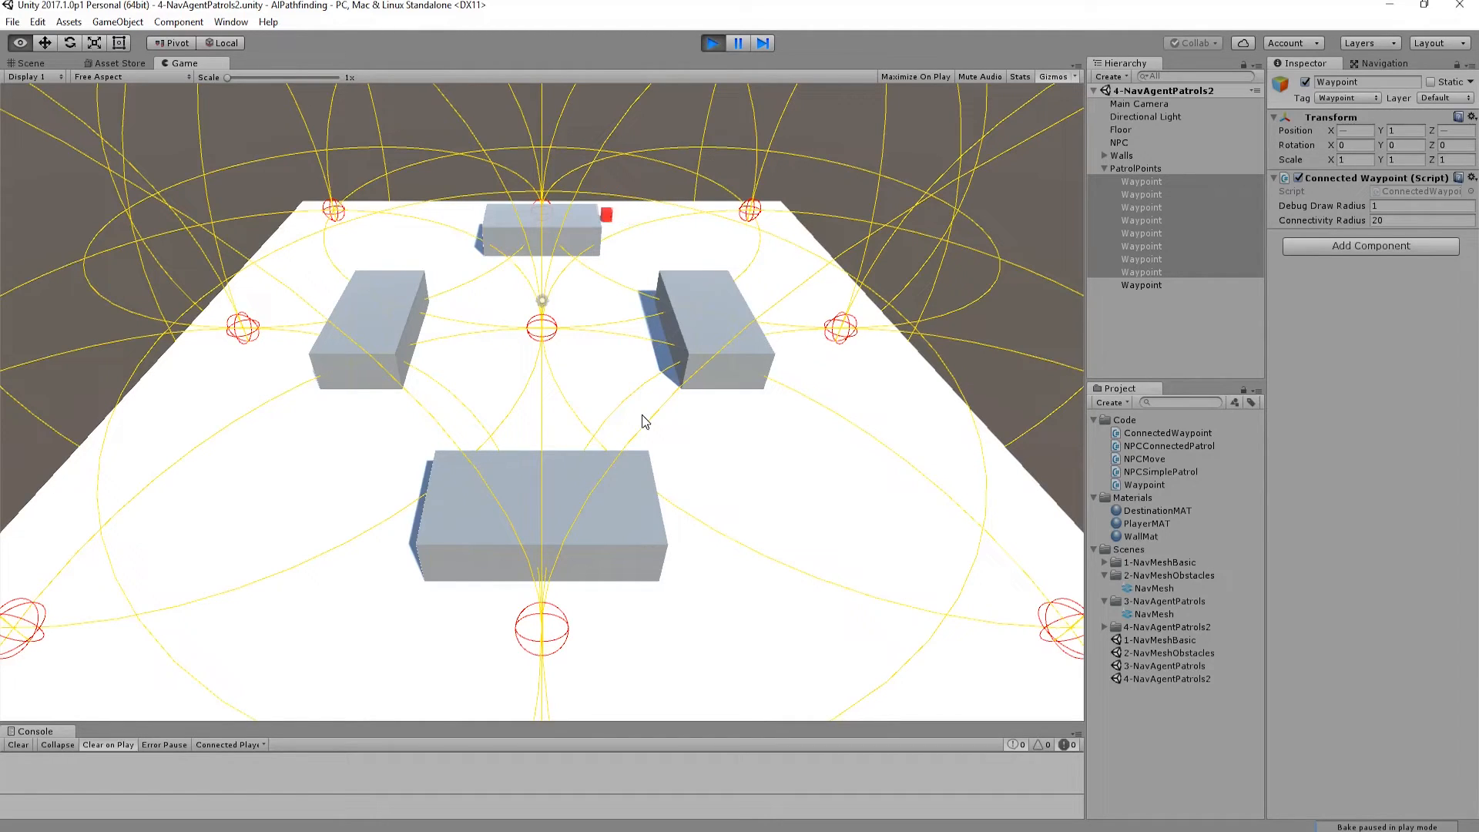
Show the Scene view while playing so waypoints display their yellow connectivity spheres
{"action": "left_click", "coordinate": [31, 63]}
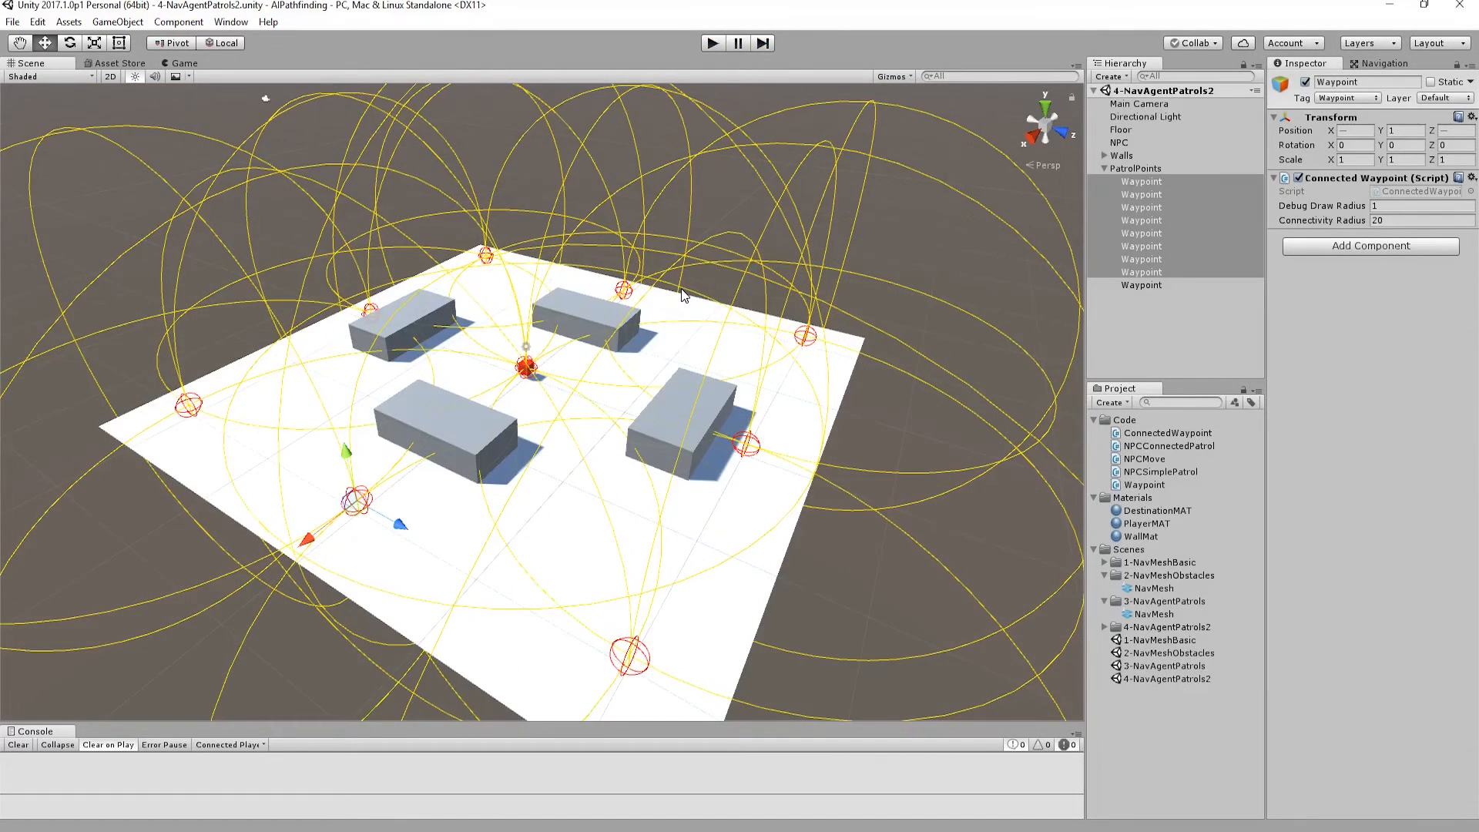